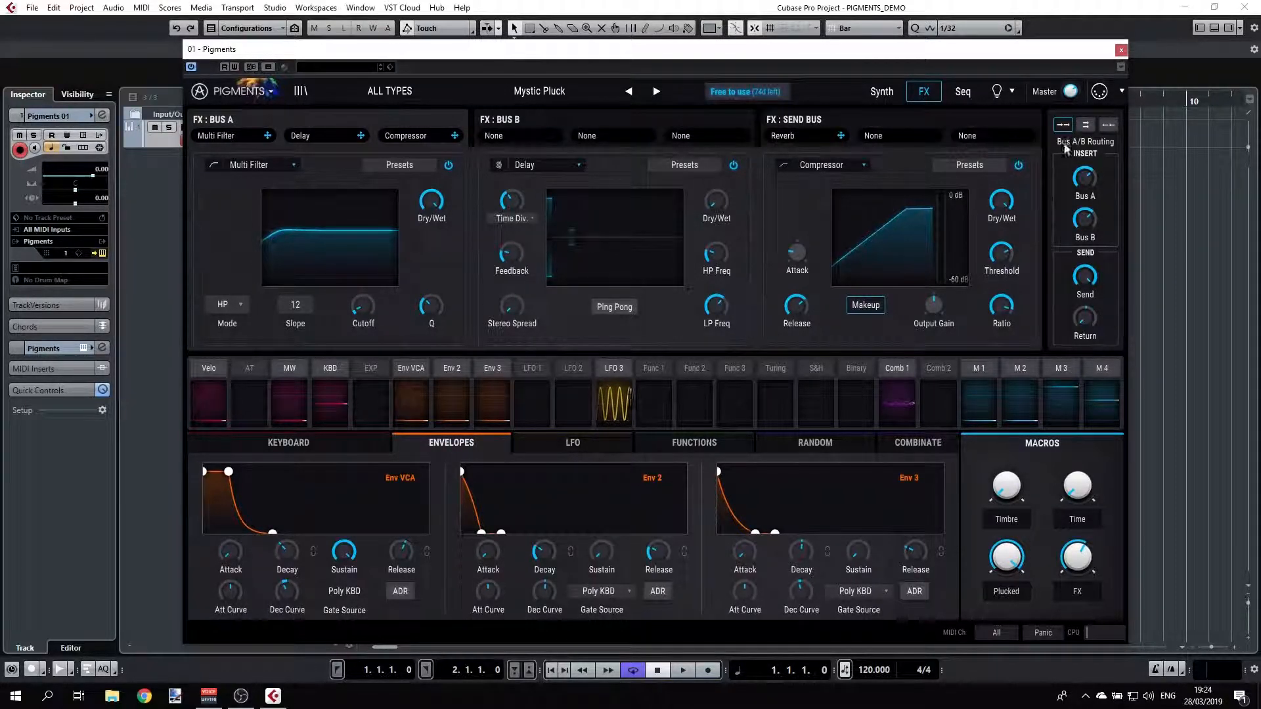
mouse_move(1112, 273)
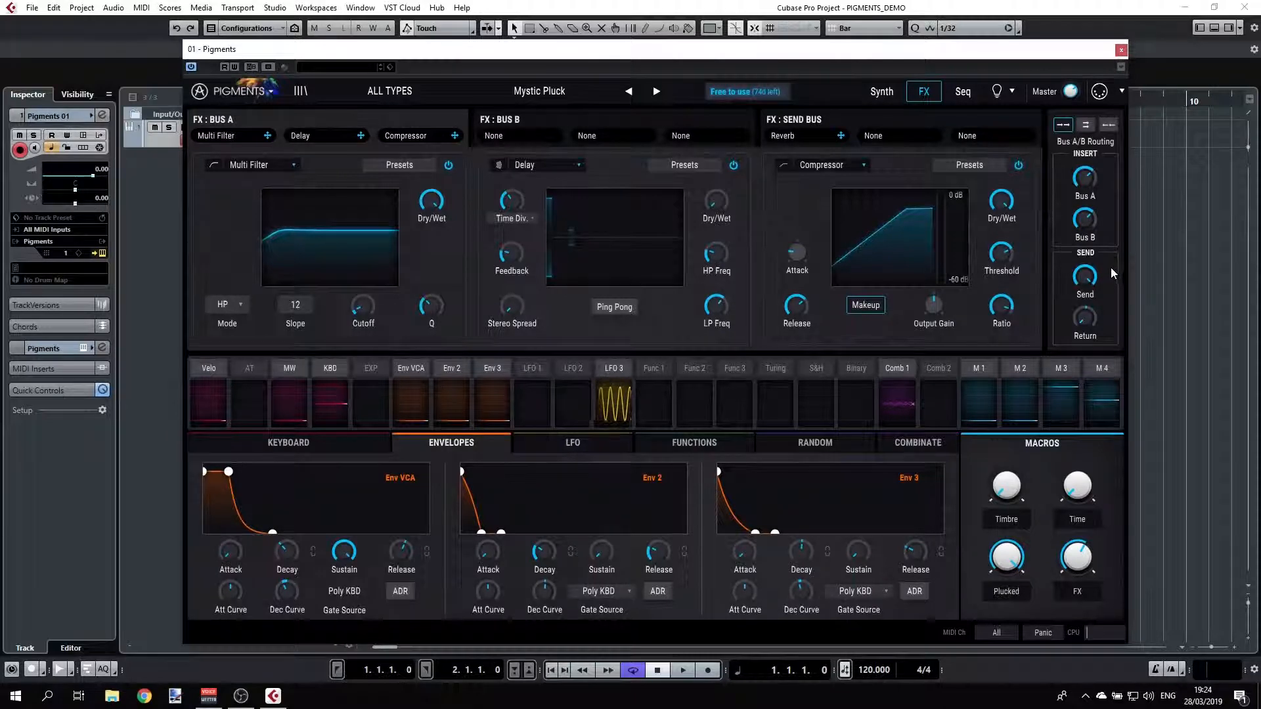
mouse_move(1104, 272)
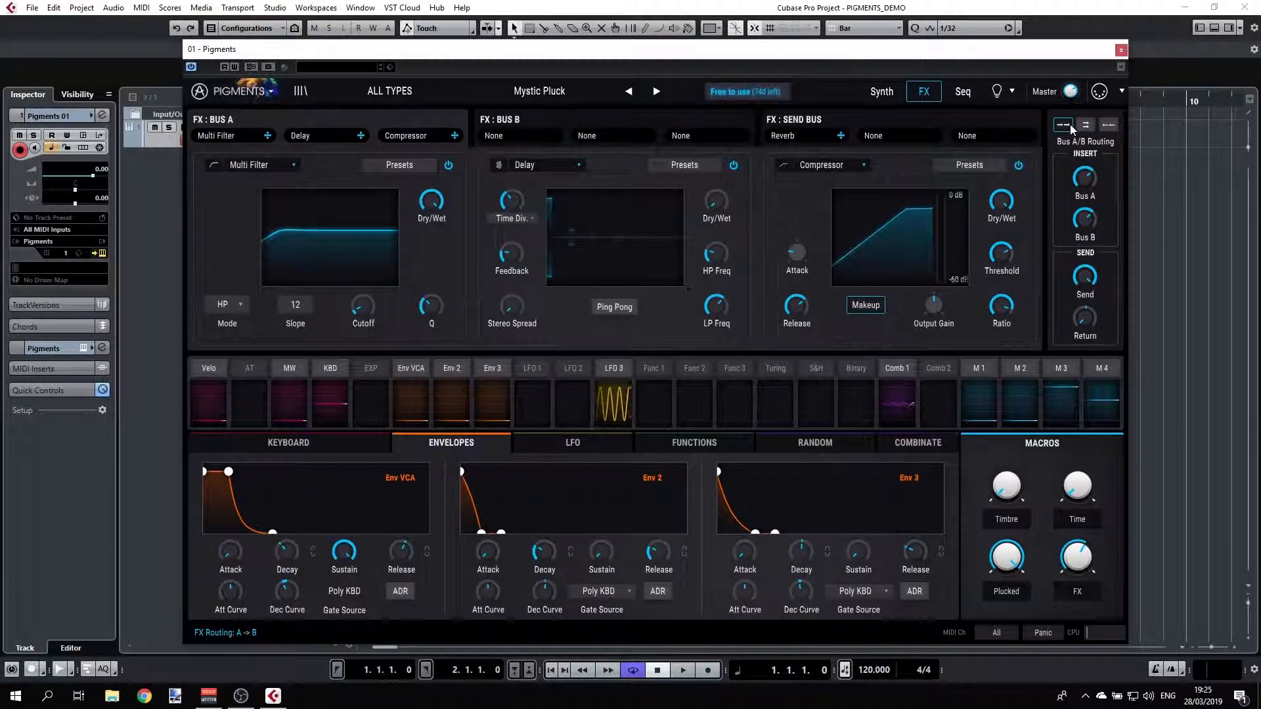
Route Bus A in series into Bus B via the A->B routing button.
click(1085, 124)
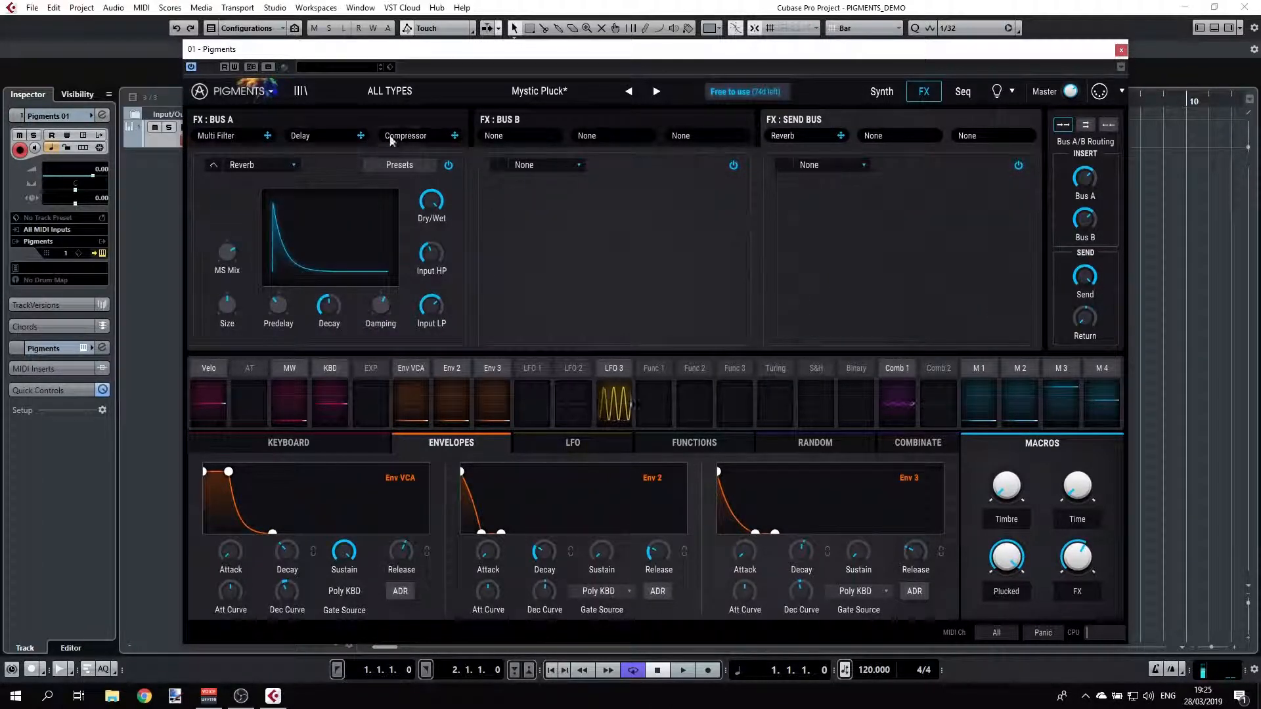
mouse_move(1085, 277)
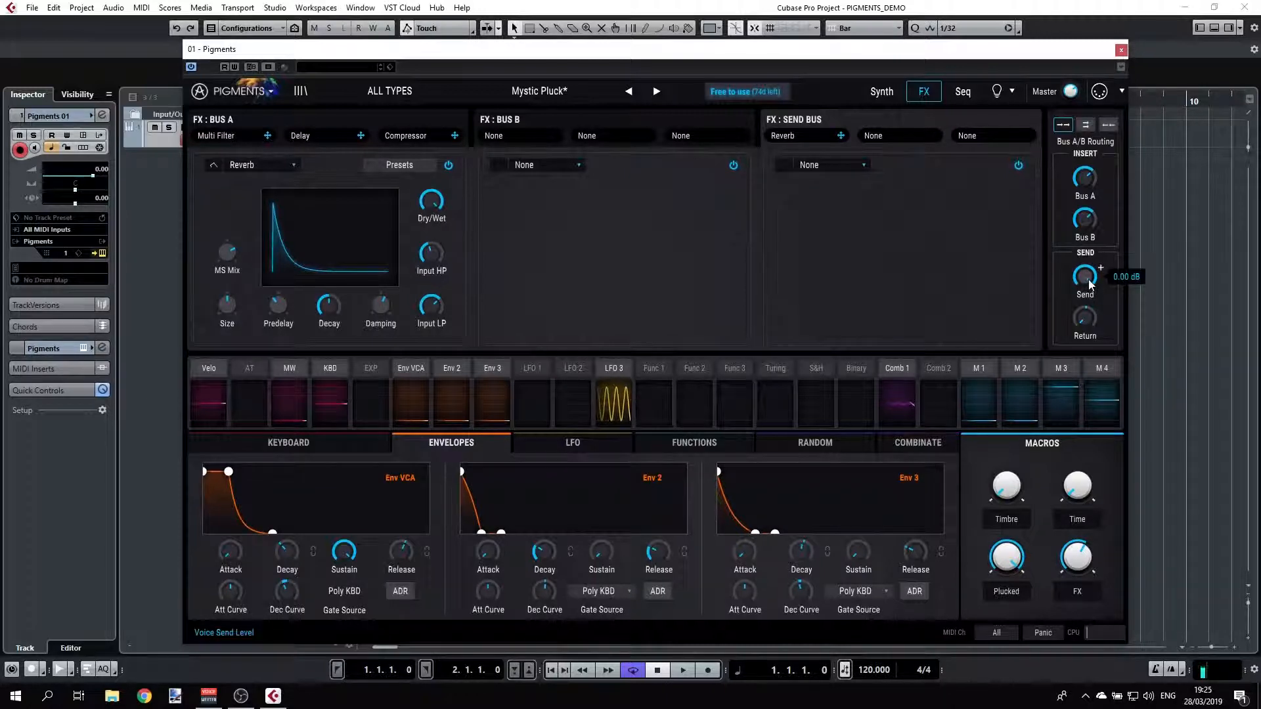
Switch to B->A routing and sweep the Bus B insert level down to -70 dB.
drag(1085, 277, 1085, 330)
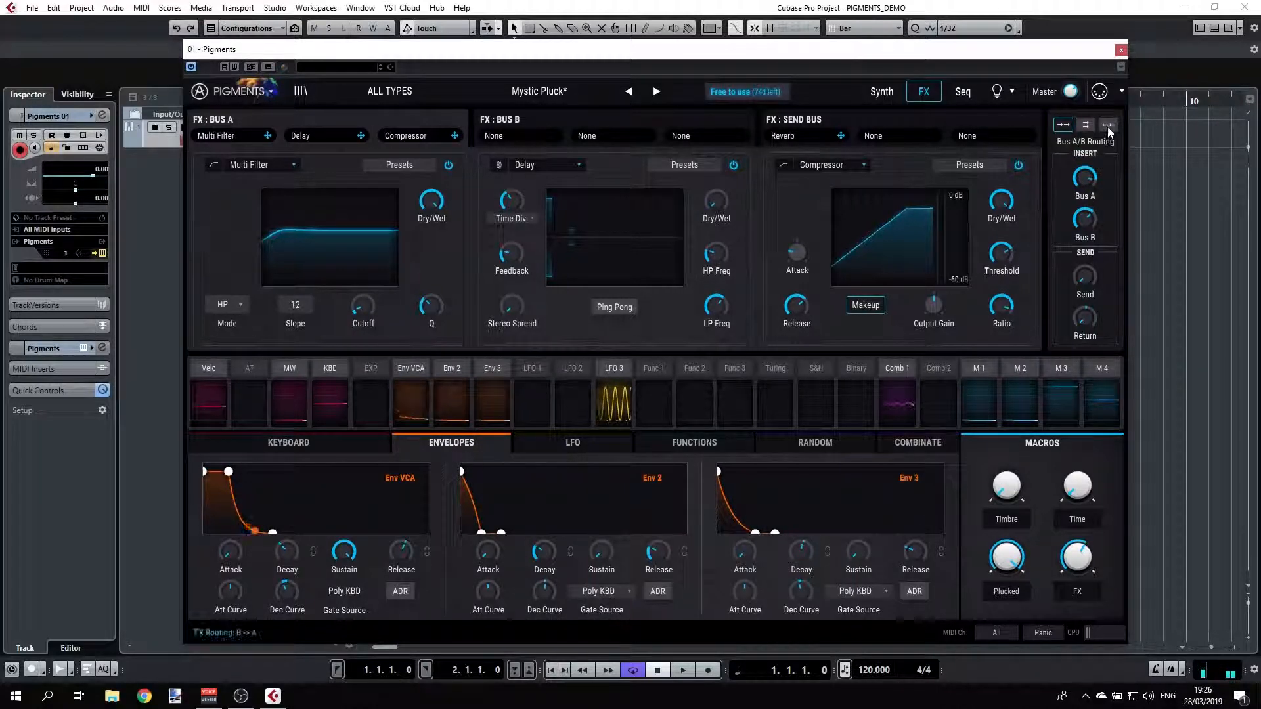
click(1109, 125)
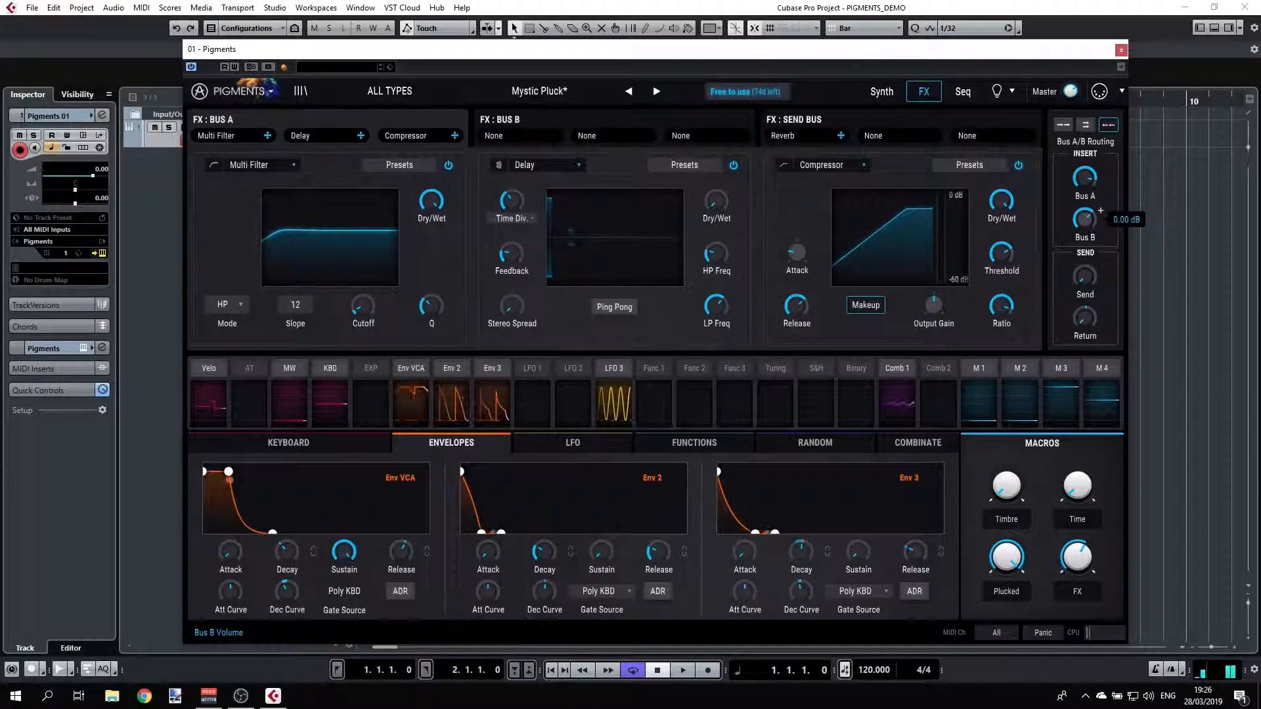
drag(1084, 217, 1085, 257)
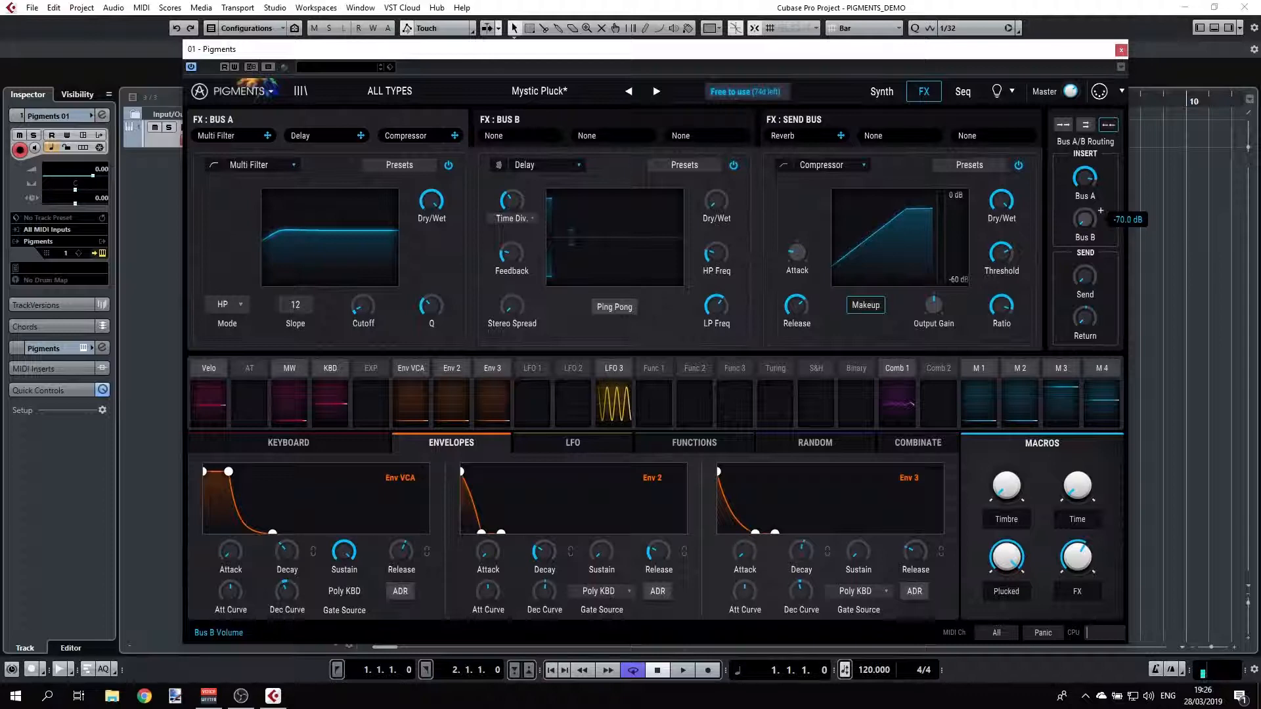
drag(1084, 217, 1085, 201)
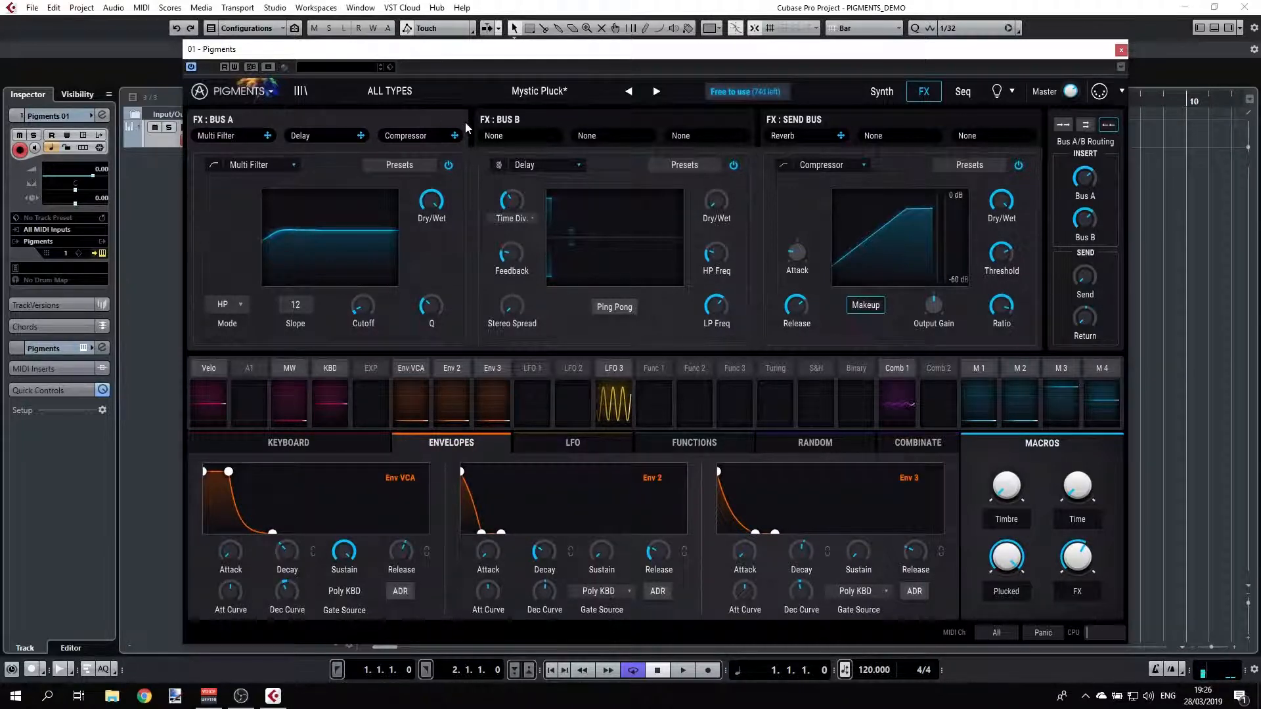
mouse_move(643, 129)
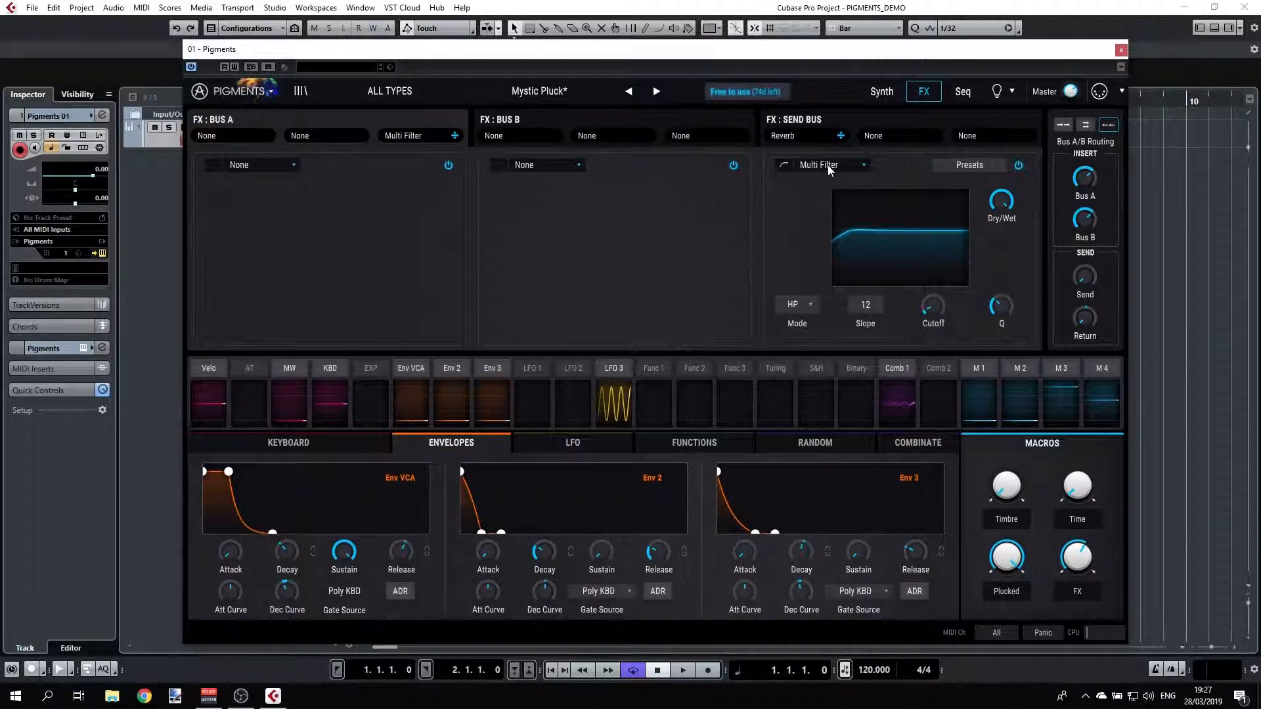
Empty the send bus's third slot and remove the Multi Filter so only the reverb remains.
click(820, 164)
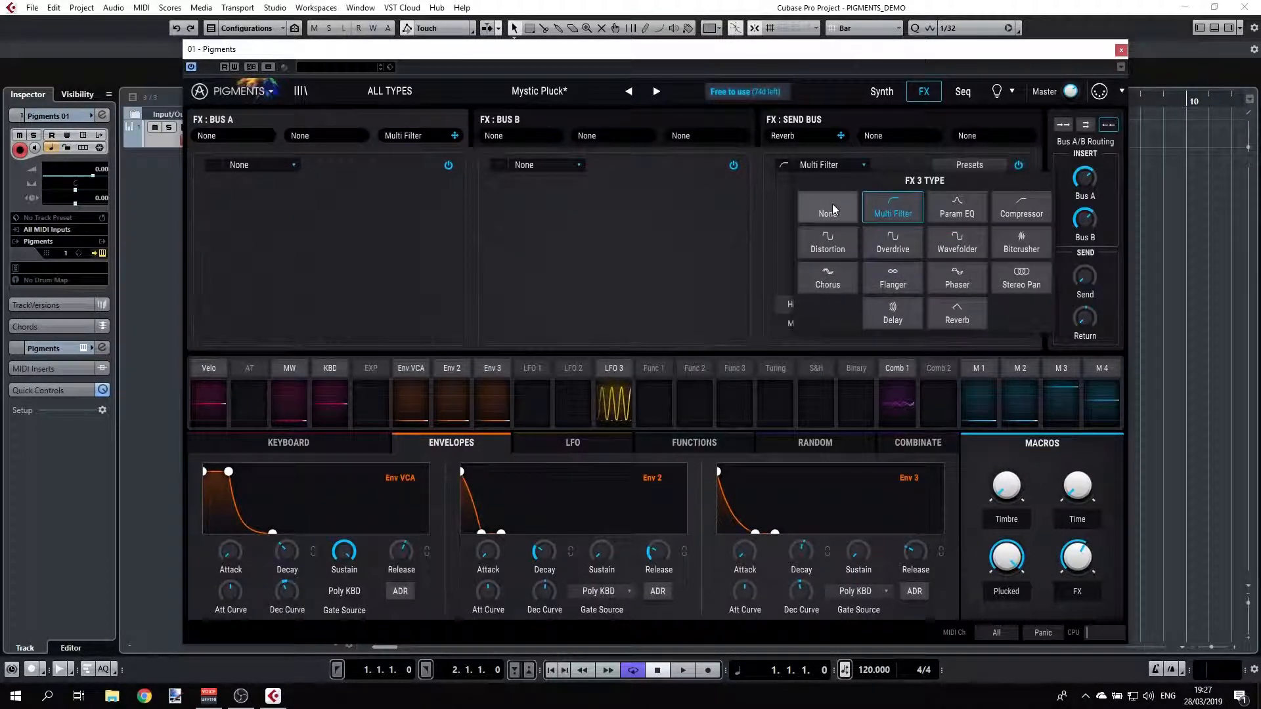
click(257, 166)
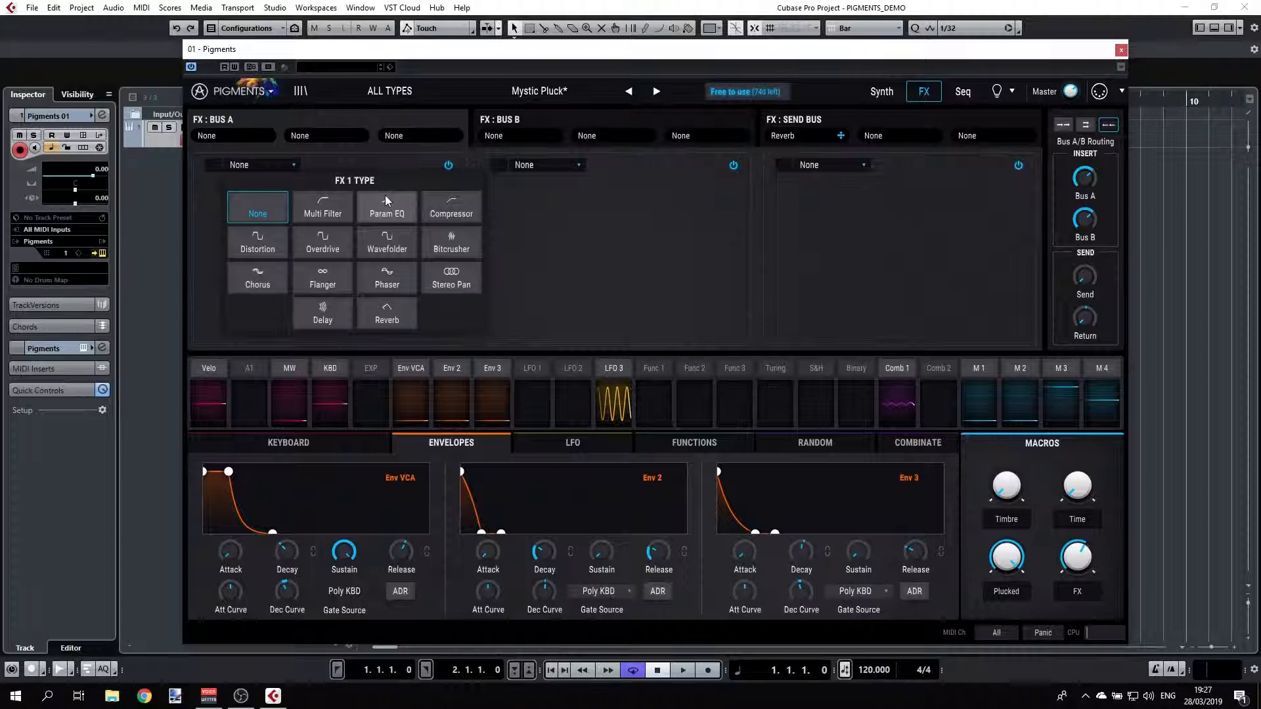
mouse_move(322, 208)
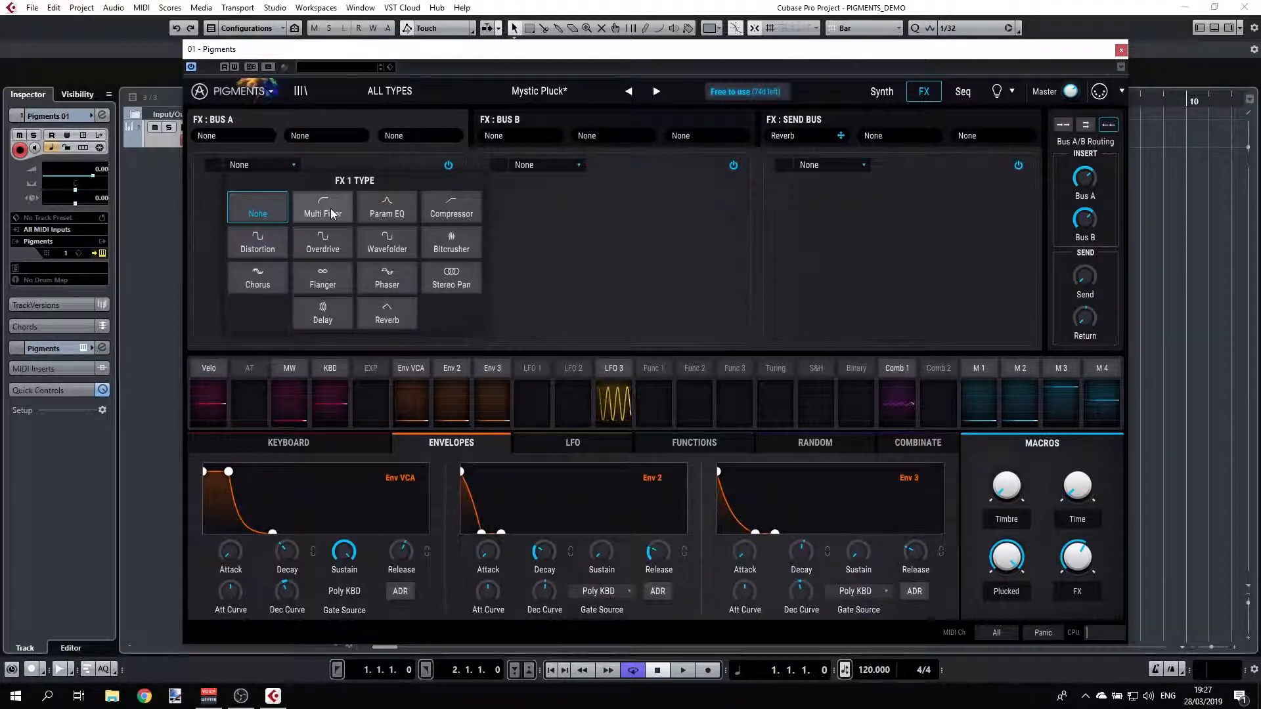
Load a Multi Filter into Bus A's first slot and set its mode to CombFB.
click(321, 205)
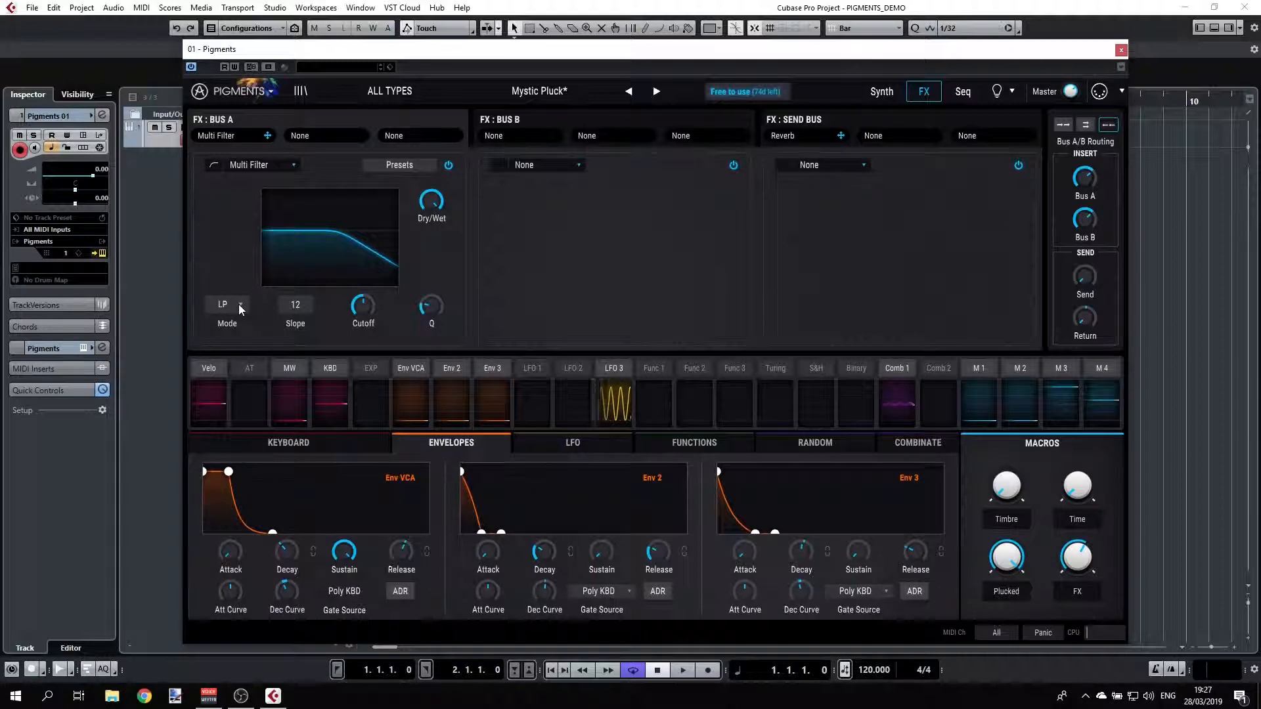
click(228, 303)
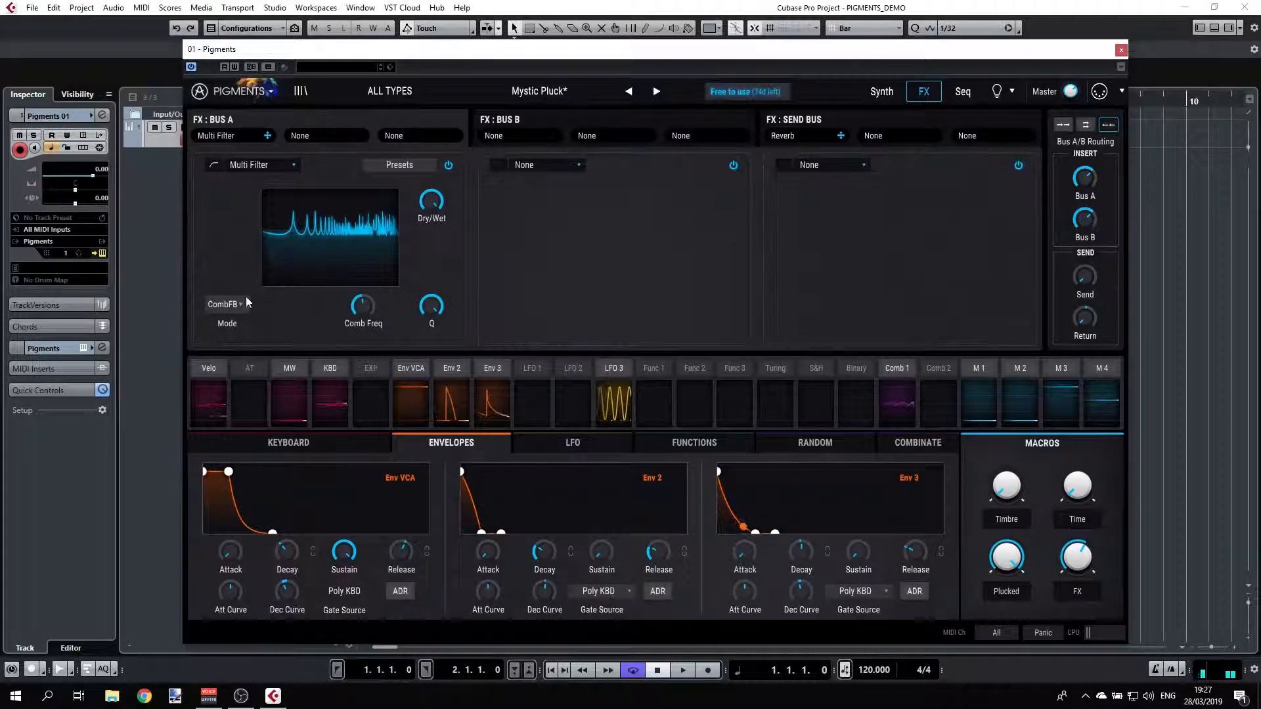
click(252, 166)
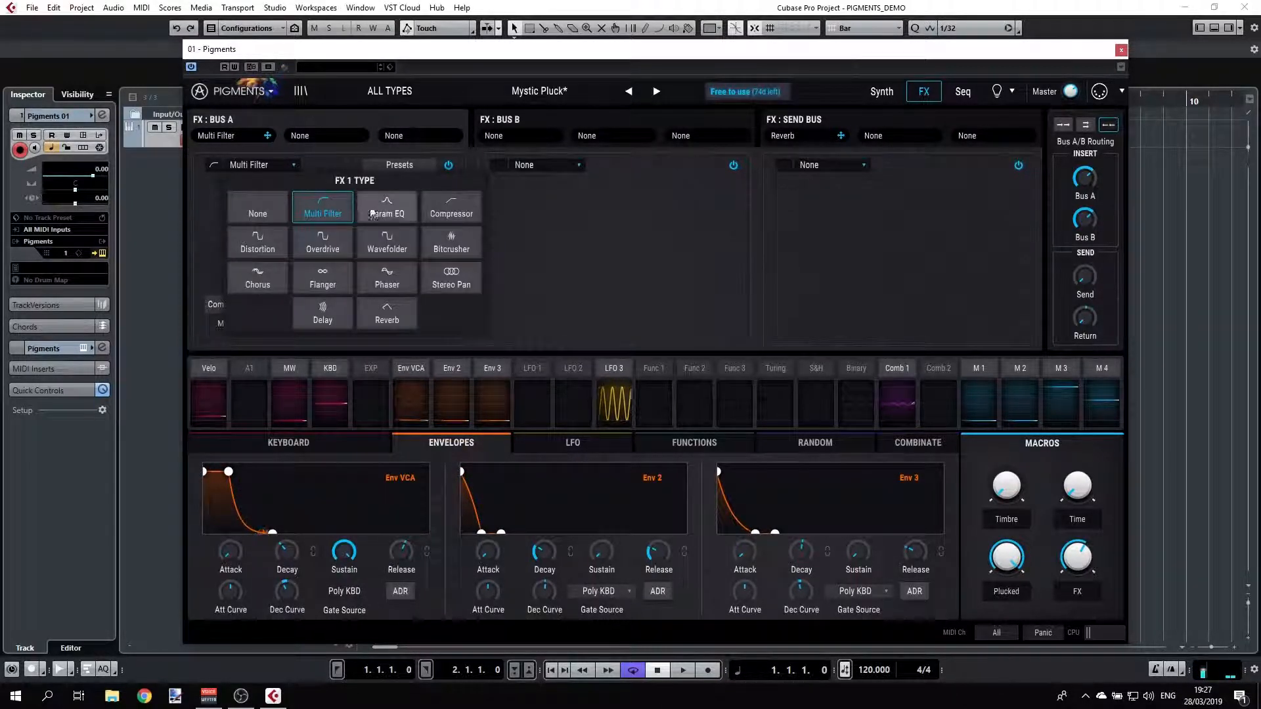
Load a Param EQ into Bus A's first slot, lowering the low shelf and raising a mid peak.
click(386, 209)
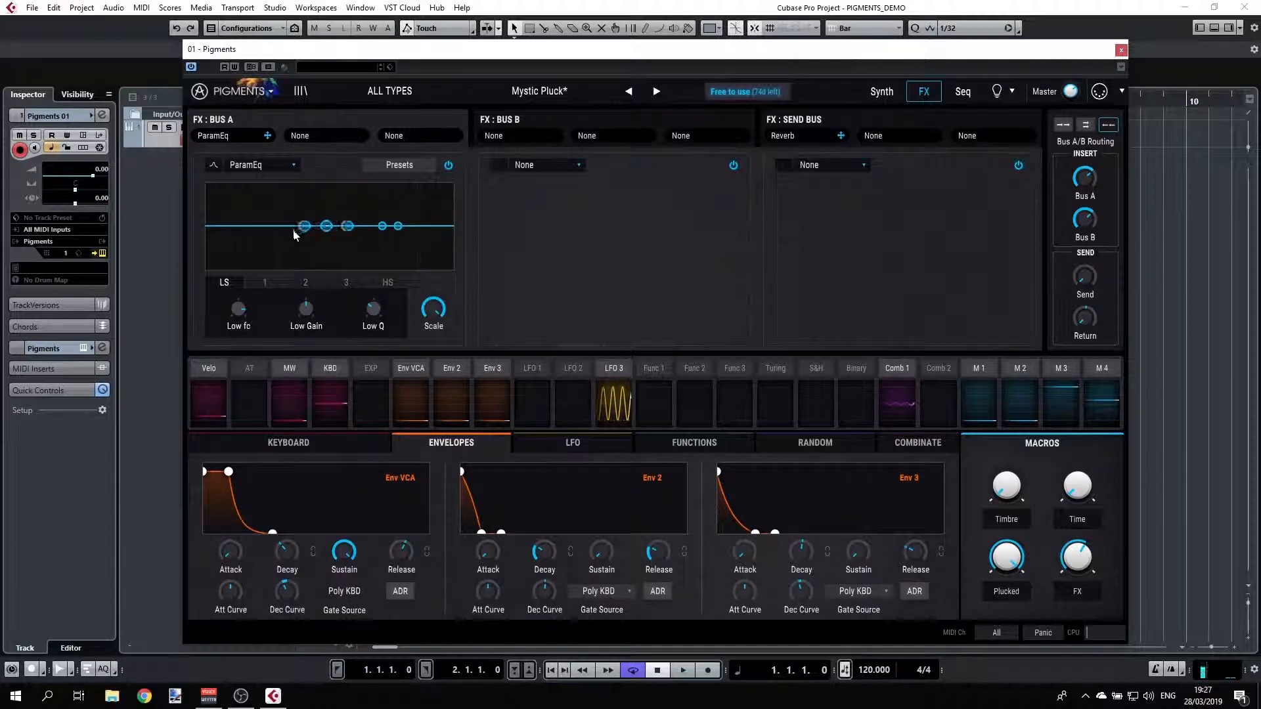
drag(304, 226, 268, 226)
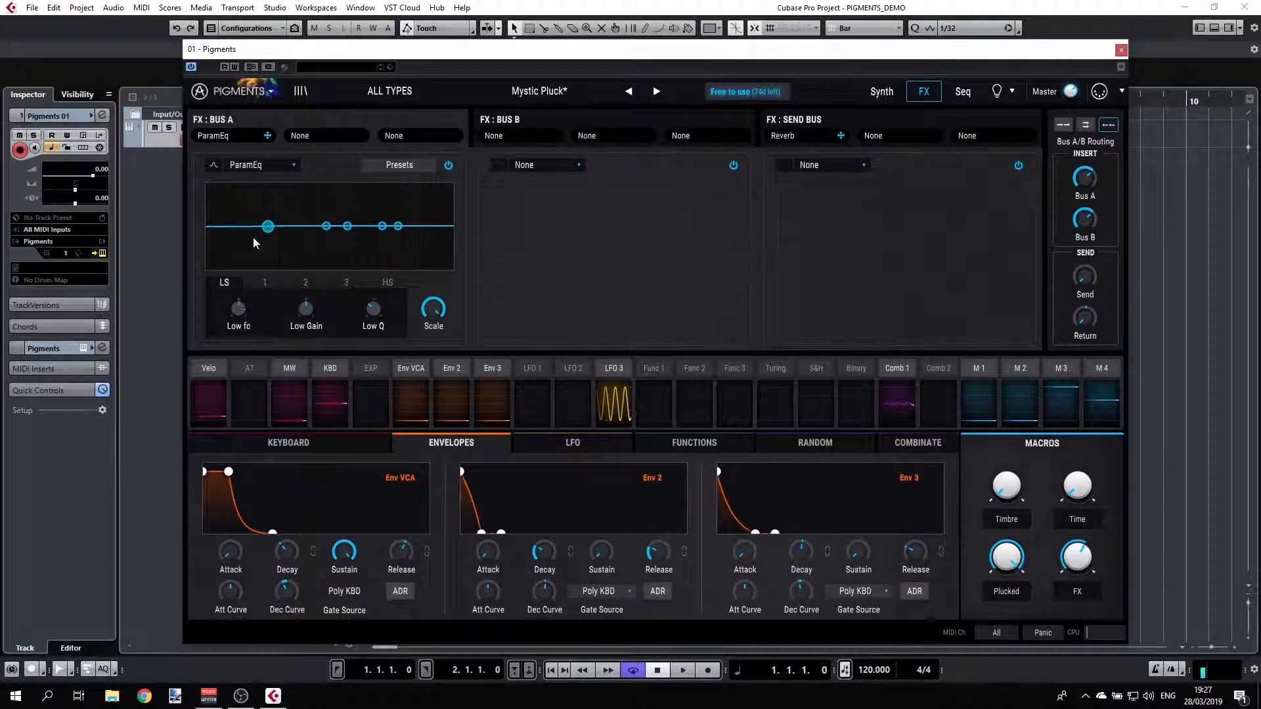
drag(267, 225, 255, 207)
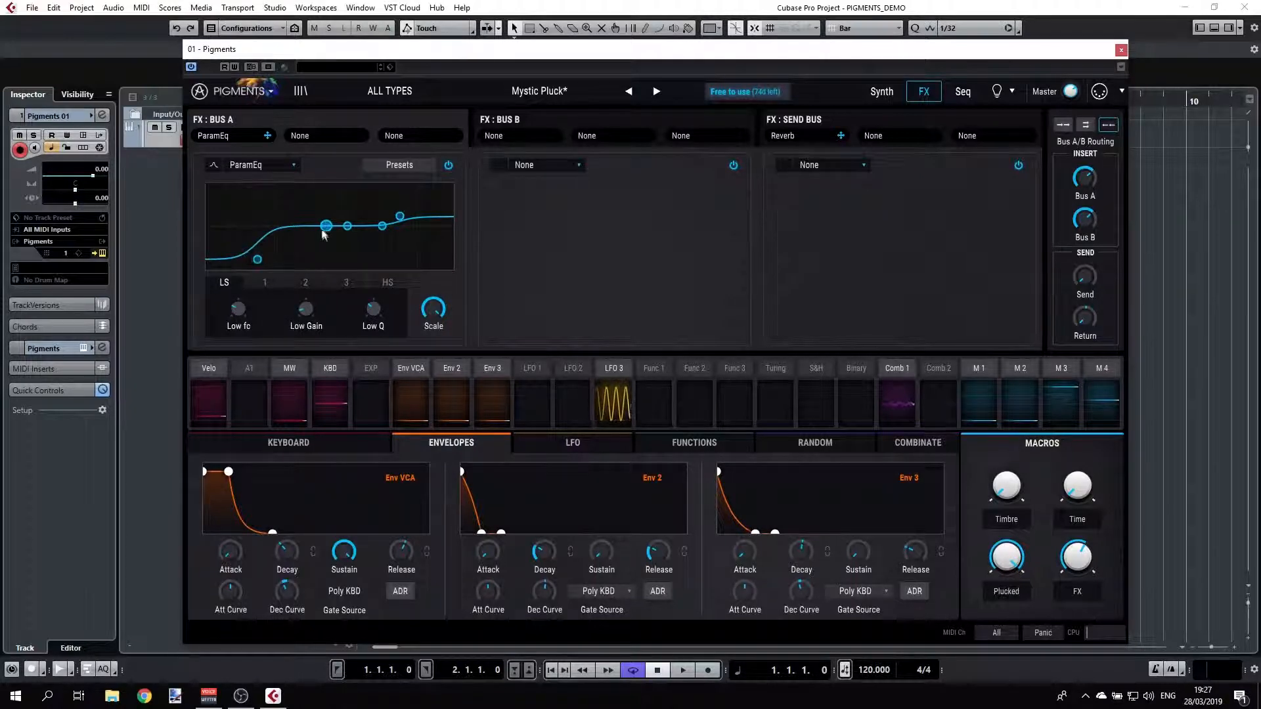
drag(346, 226, 372, 206)
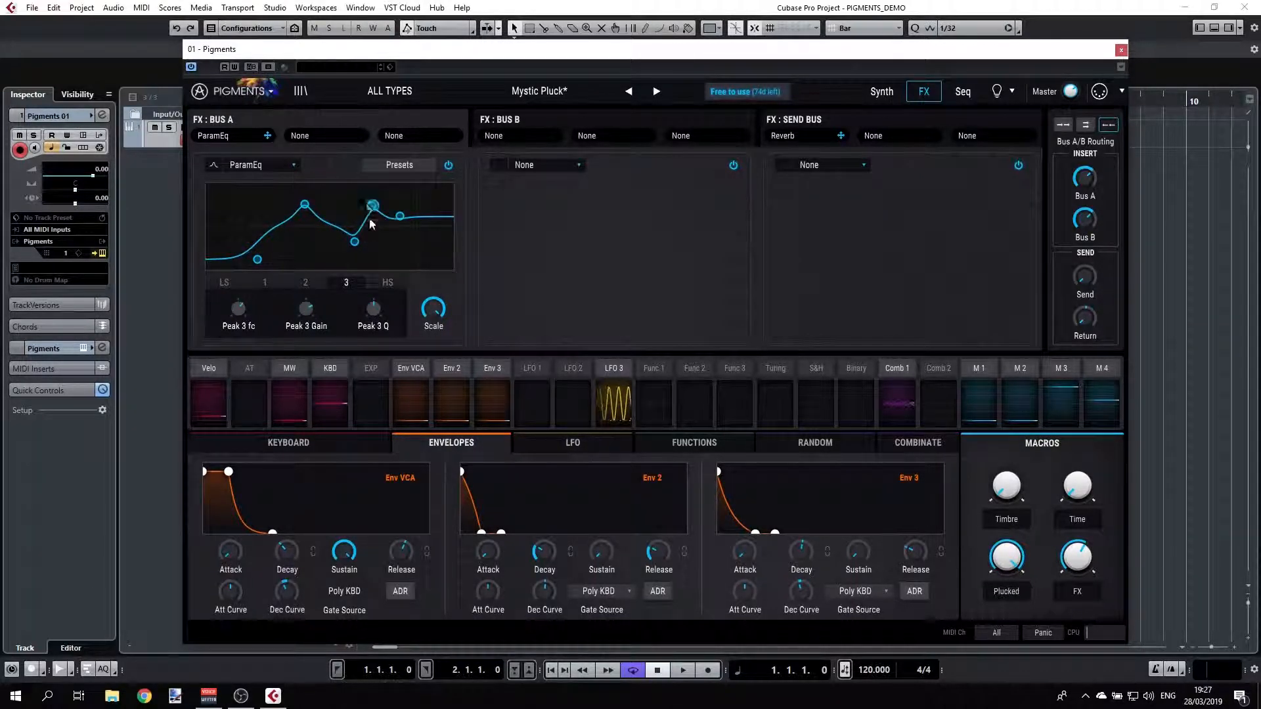
click(285, 165)
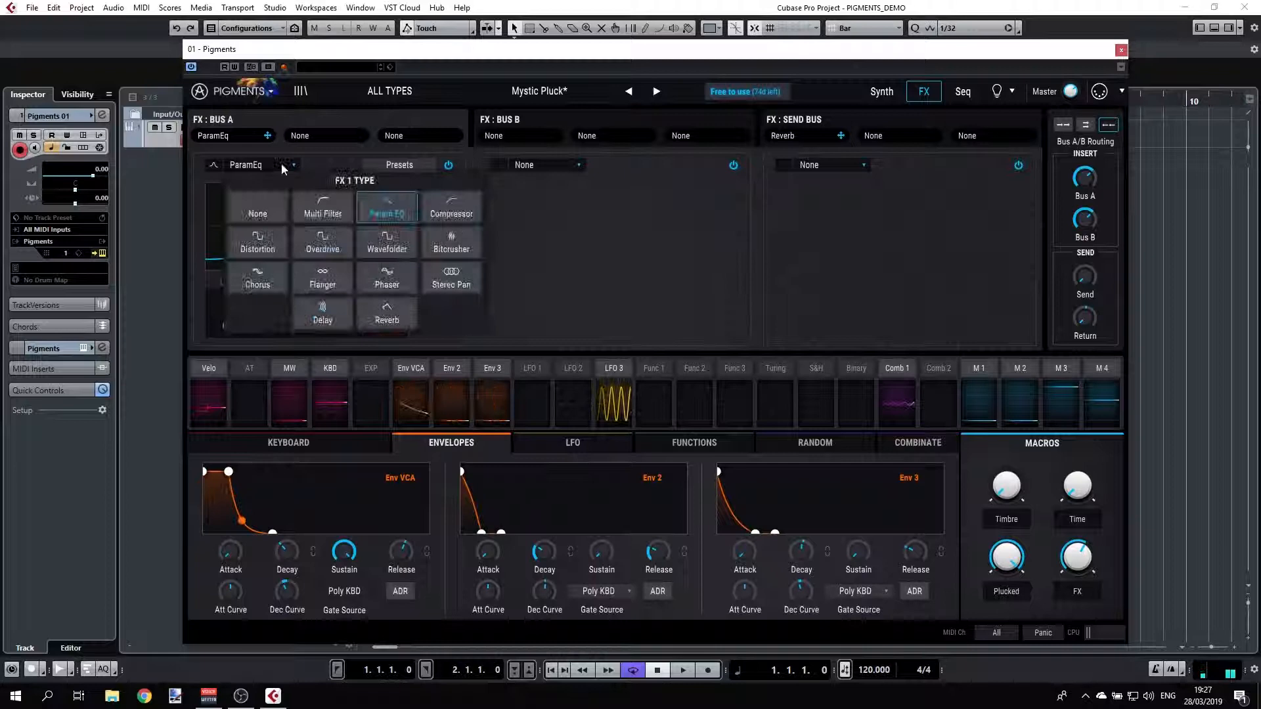
Load a Compressor into Bus A's first slot, lower its threshold and lengthen its release.
click(450, 207)
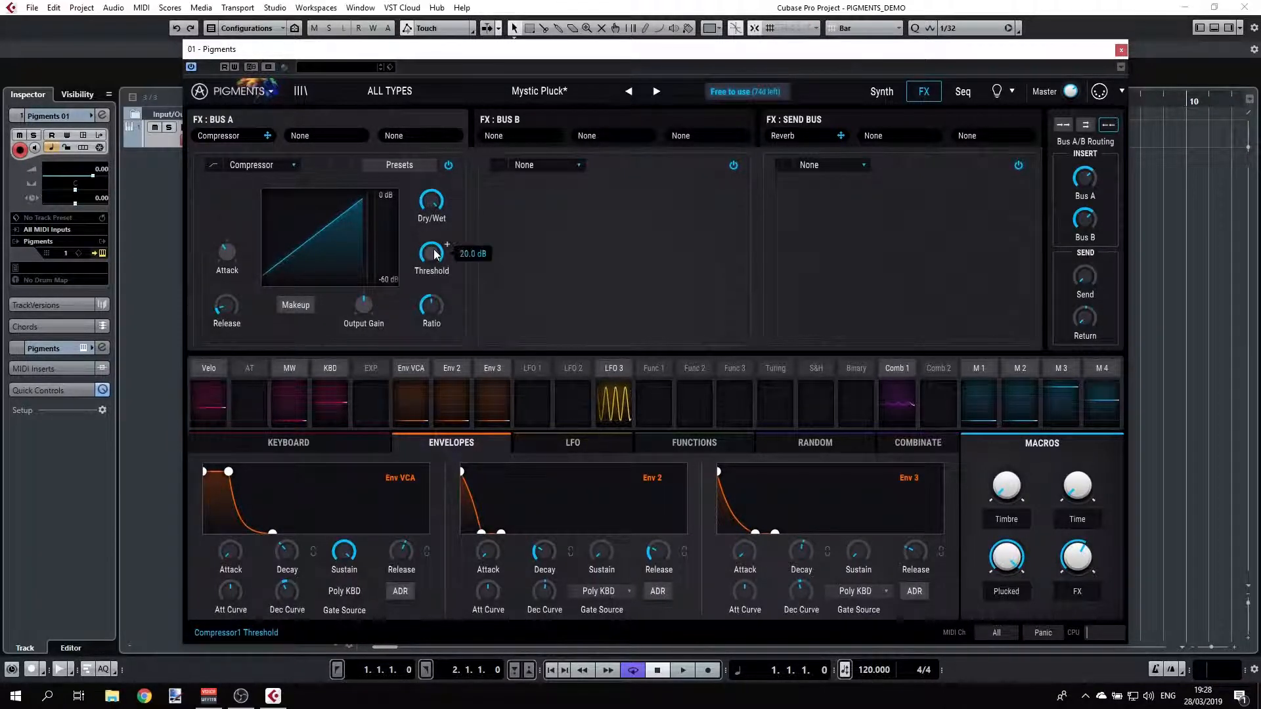
mouse_move(430, 308)
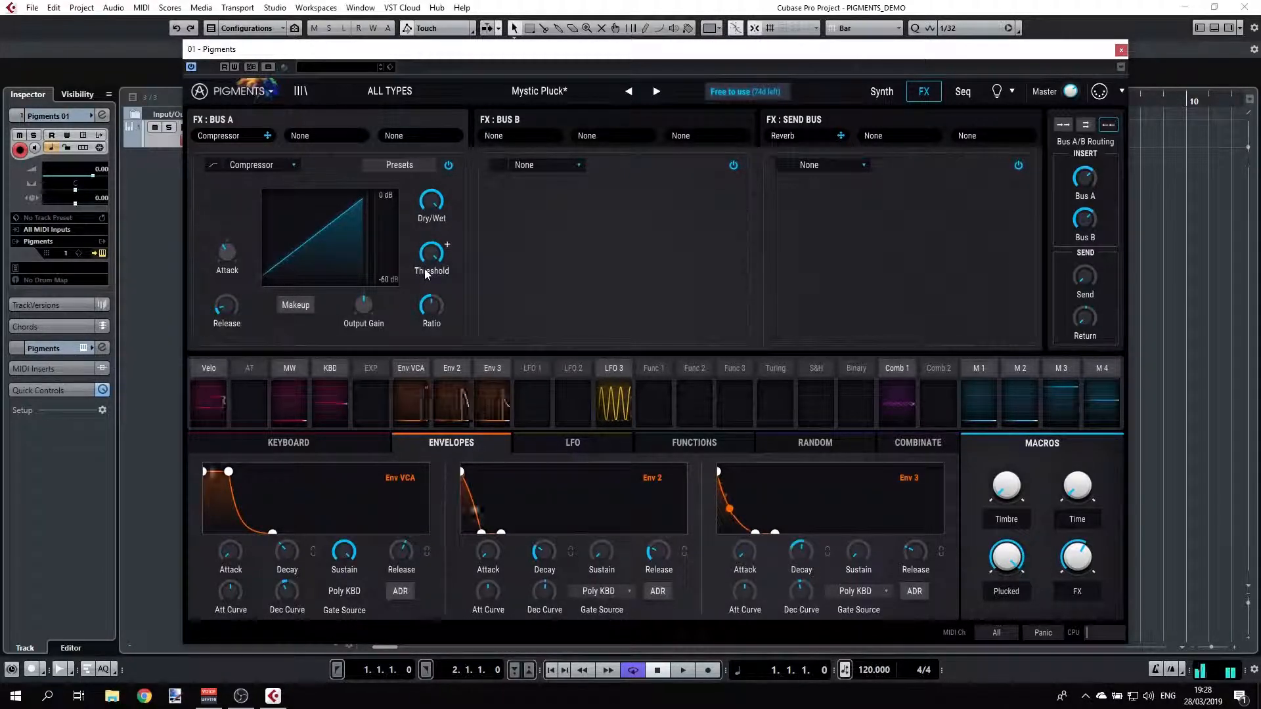
drag(430, 258, 430, 241)
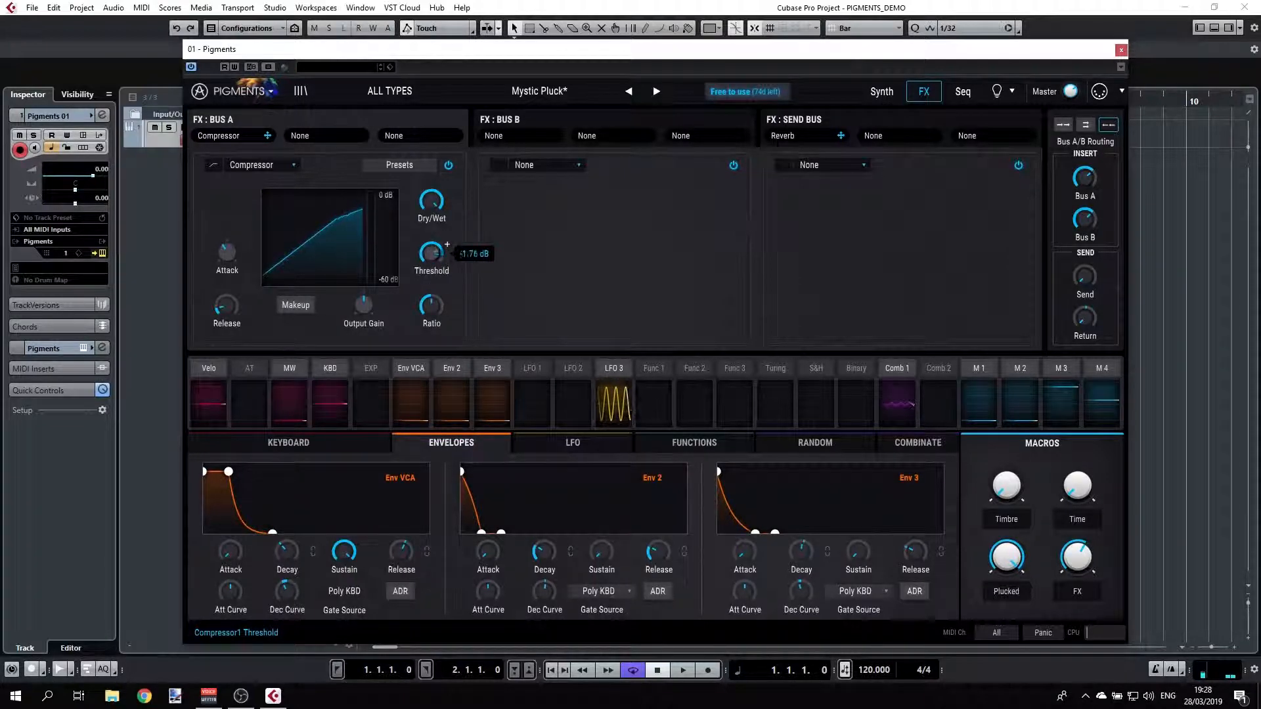
drag(431, 254, 431, 289)
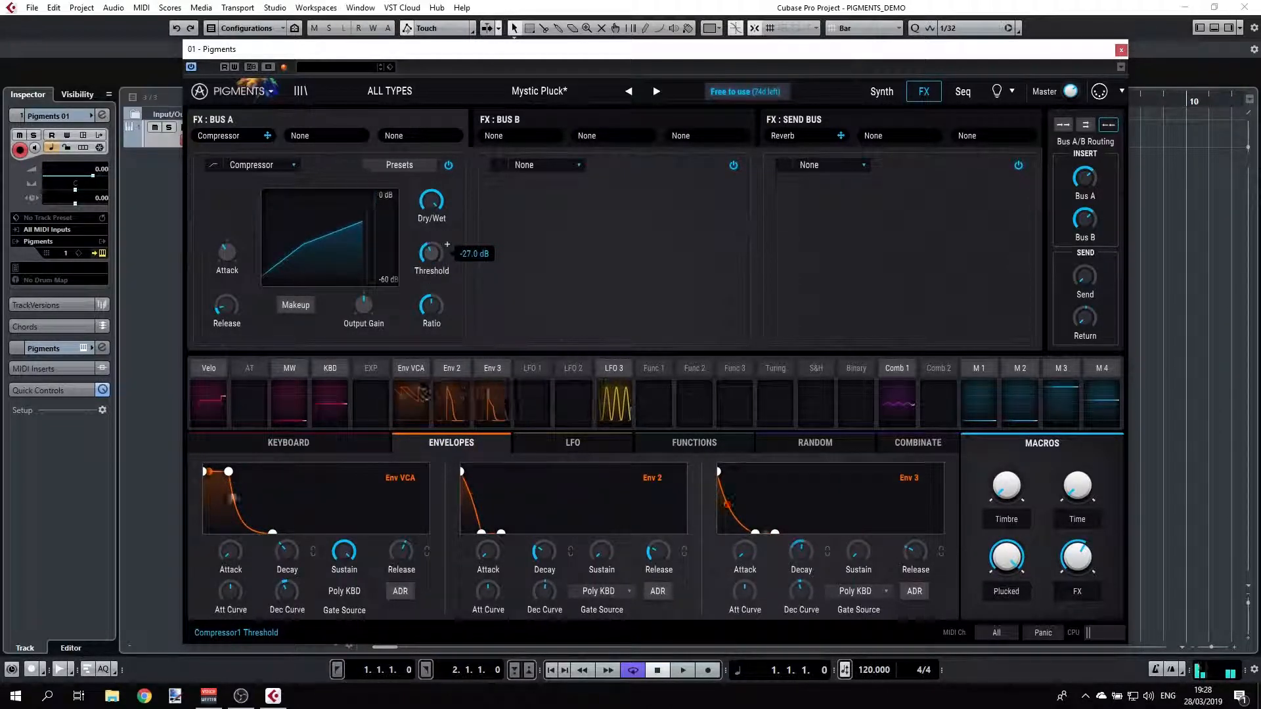
drag(226, 303, 226, 289)
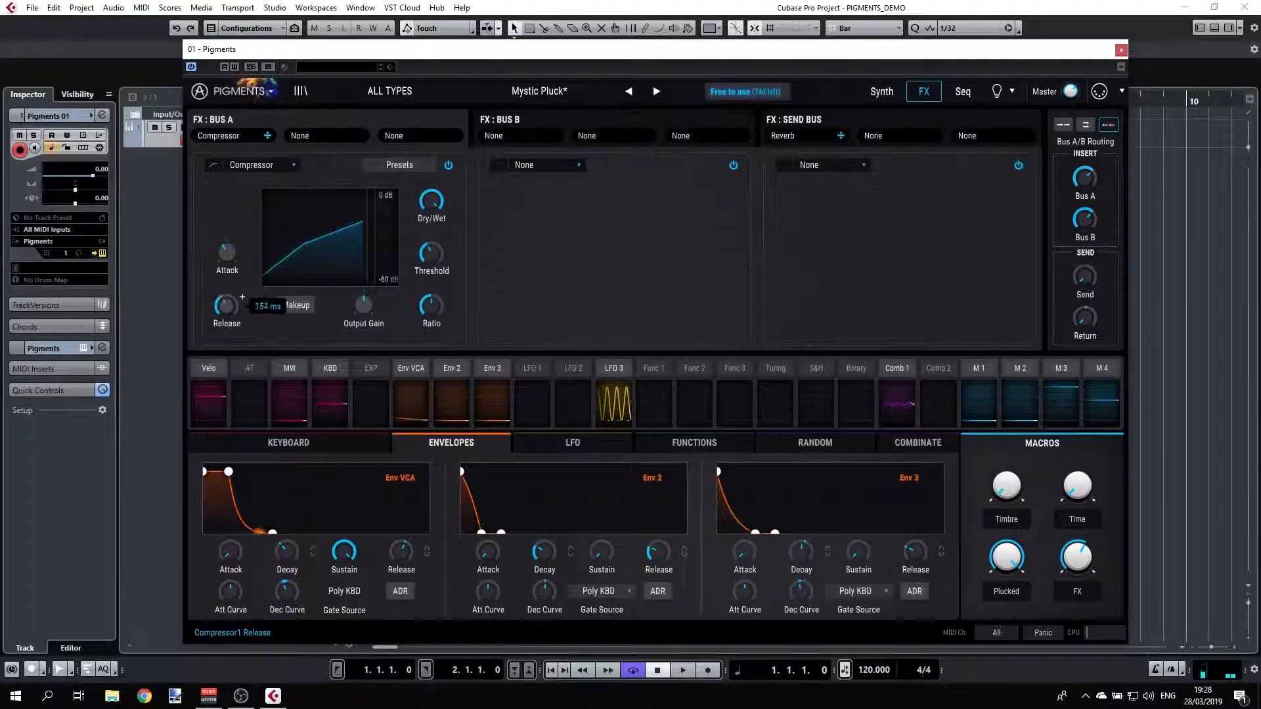
drag(226, 306, 226, 281)
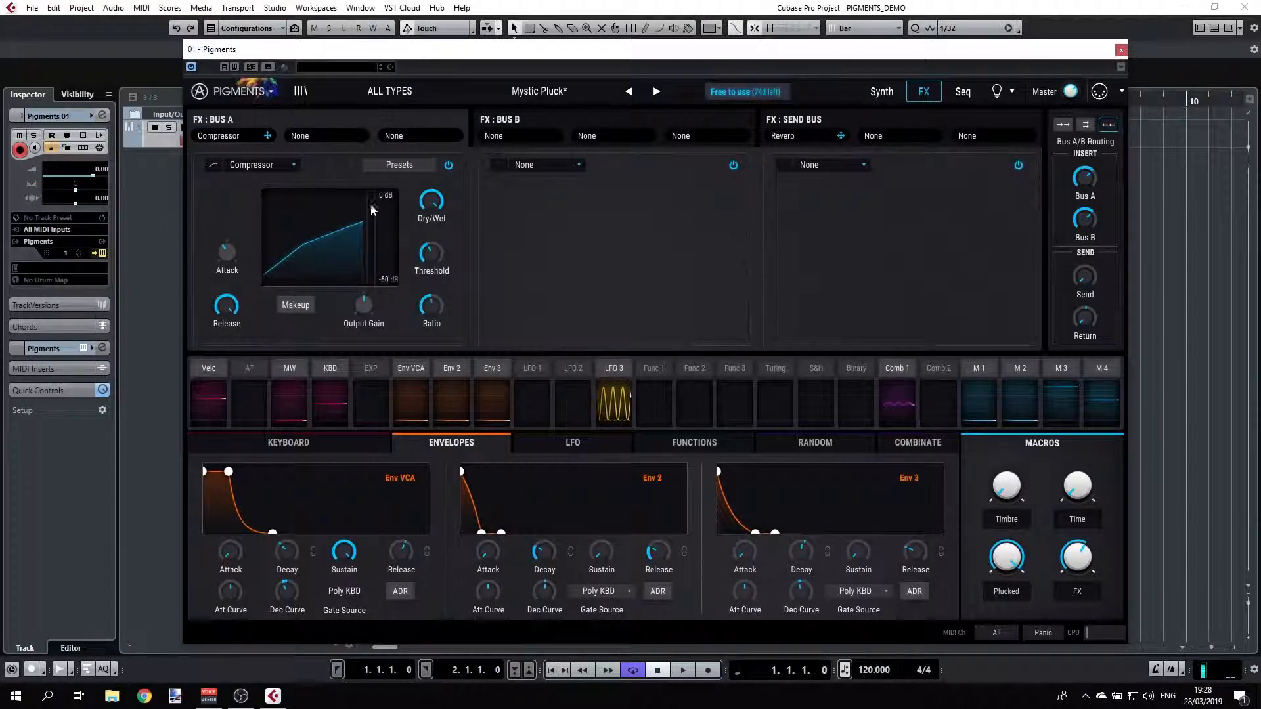
drag(226, 306, 242, 298)
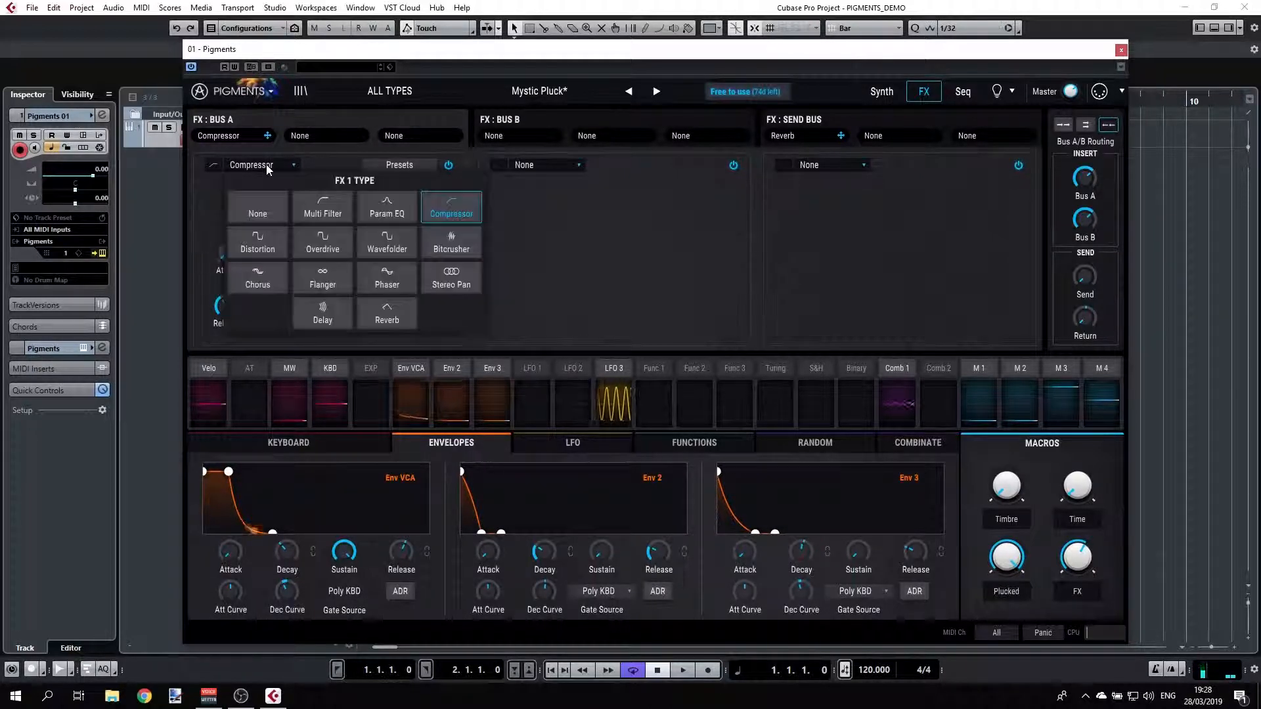
Replace the compressor with an Overdrive and raise its drive and tone.
click(257, 242)
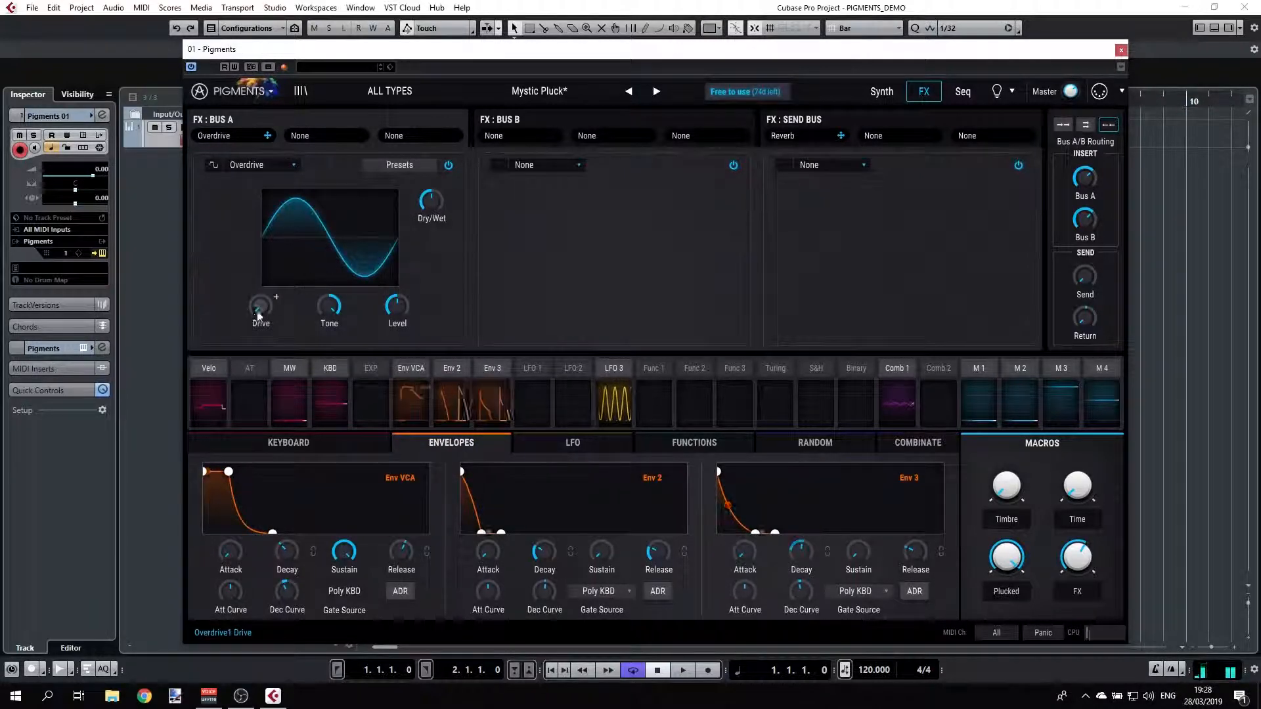
drag(329, 306, 328, 302)
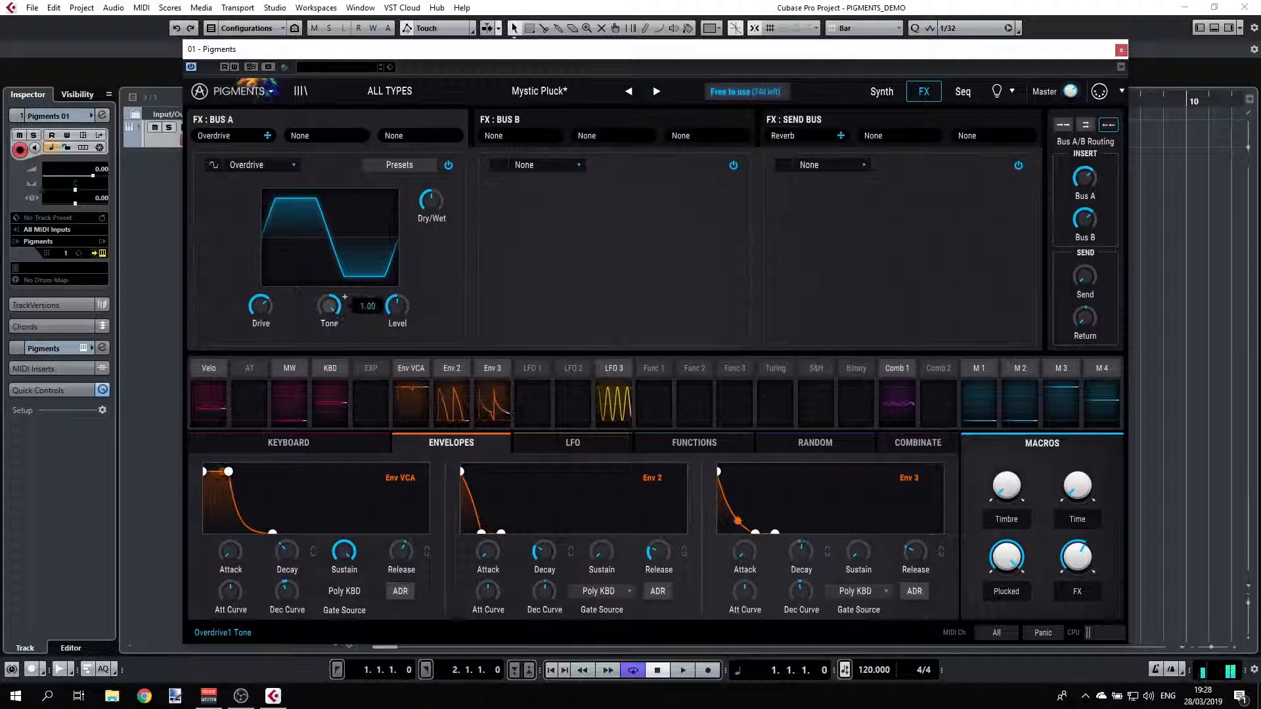
drag(328, 306, 329, 322)
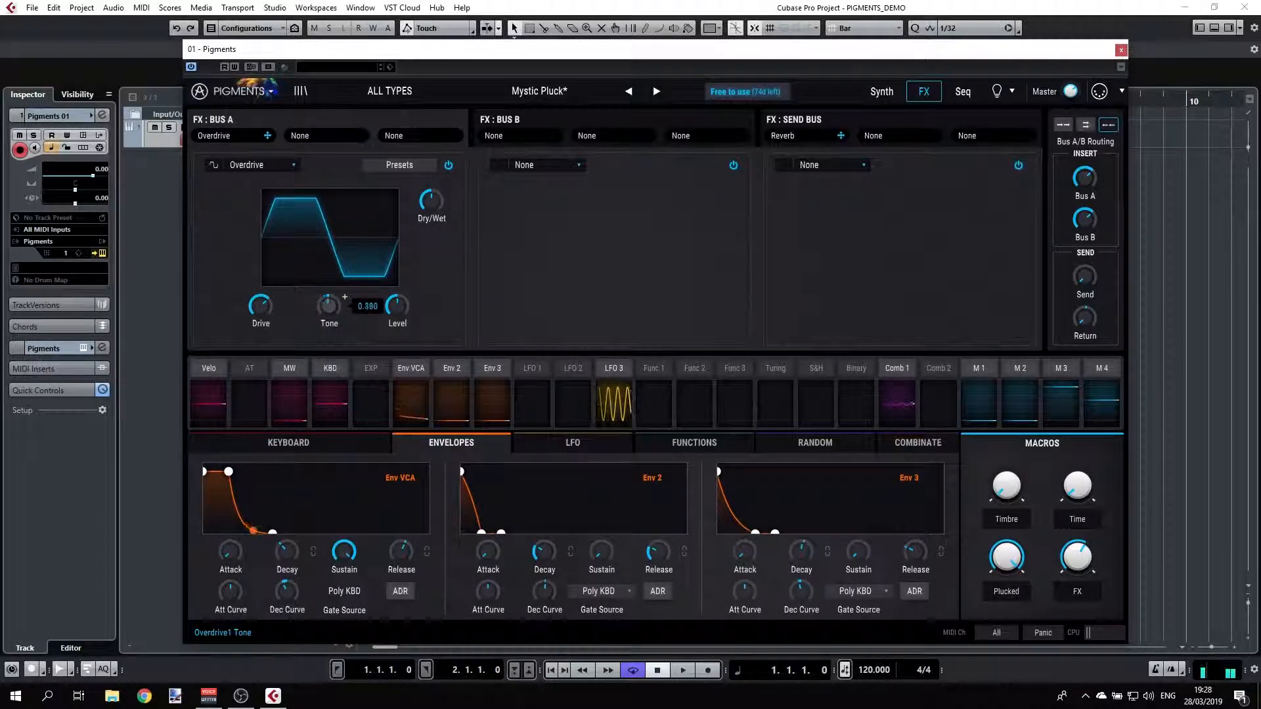
drag(397, 306, 396, 314)
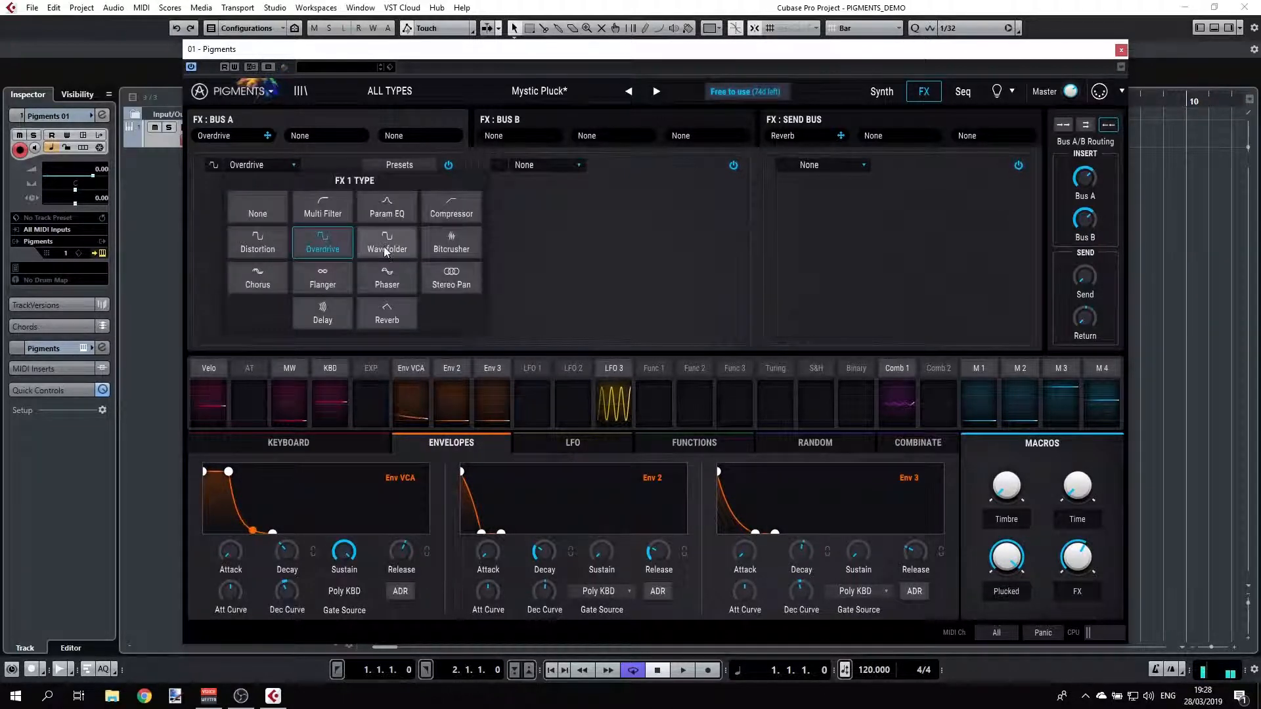
Switch Bus A's first effect to a Wavefolder with the Tri fold shape.
click(386, 242)
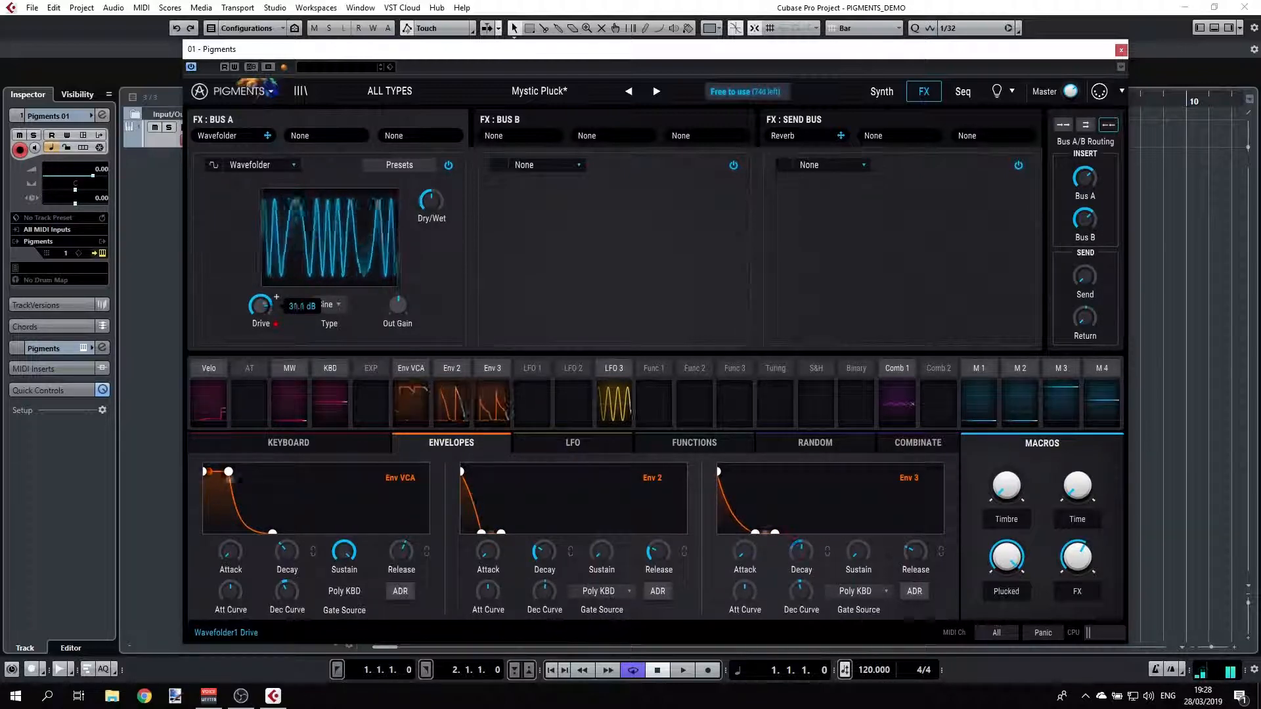
click(328, 303)
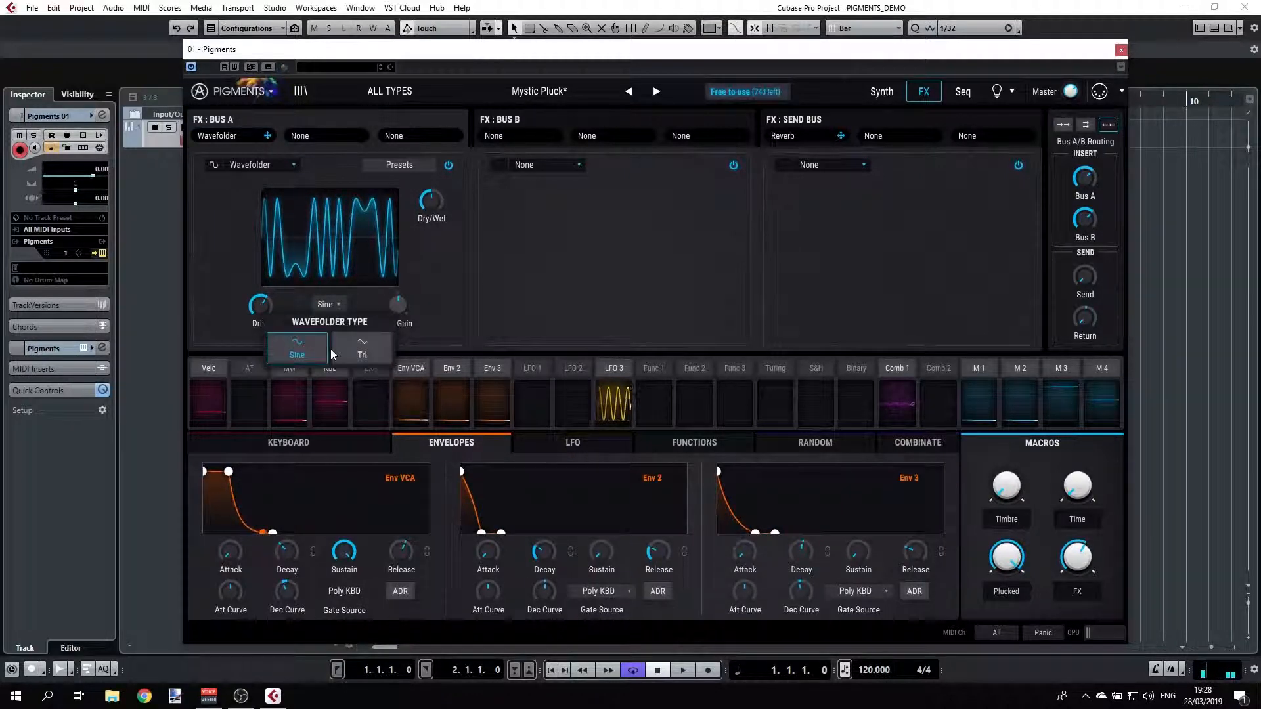
click(361, 346)
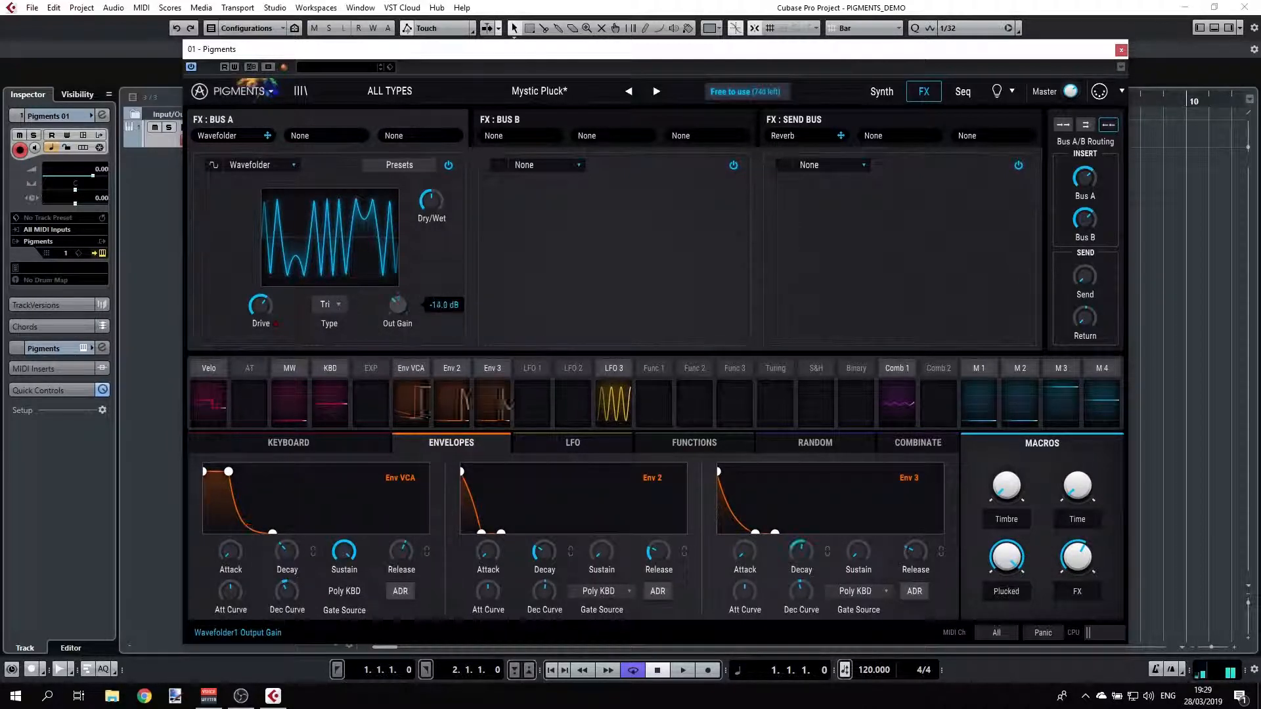
click(260, 310)
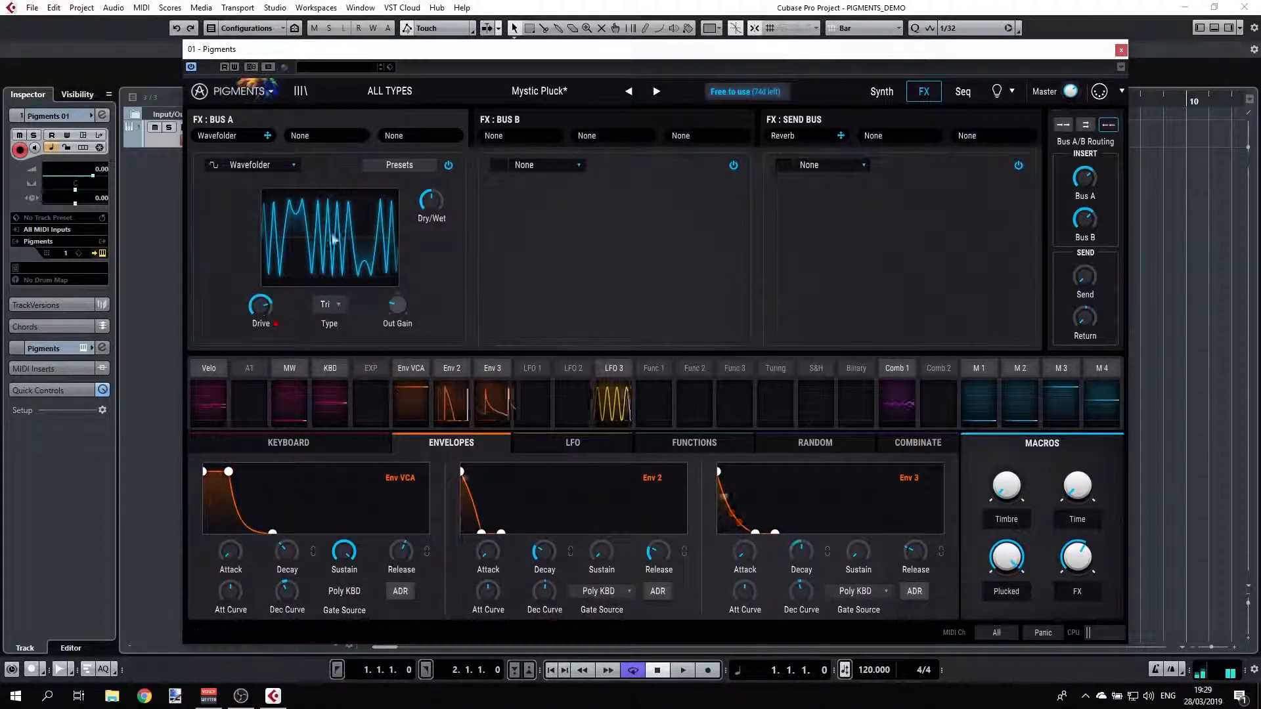
Swap the wavefolder for a Bitcrusher and increase its downsampling.
click(258, 166)
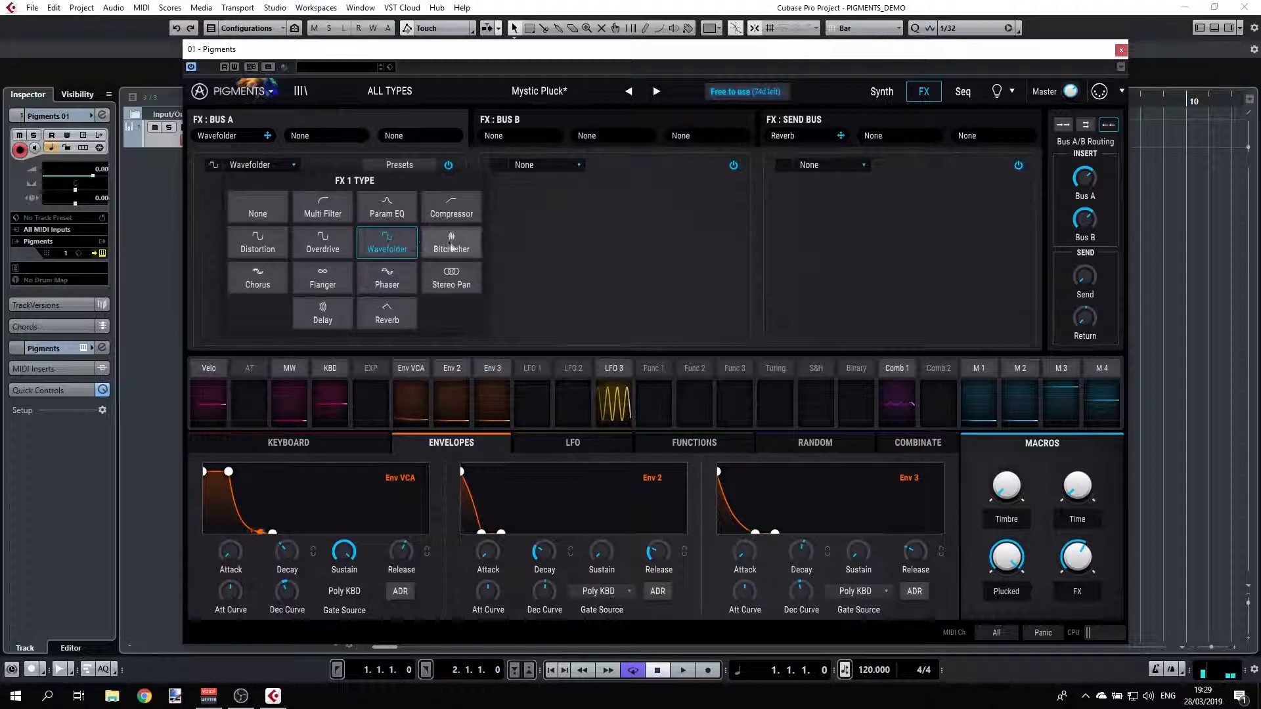
click(451, 242)
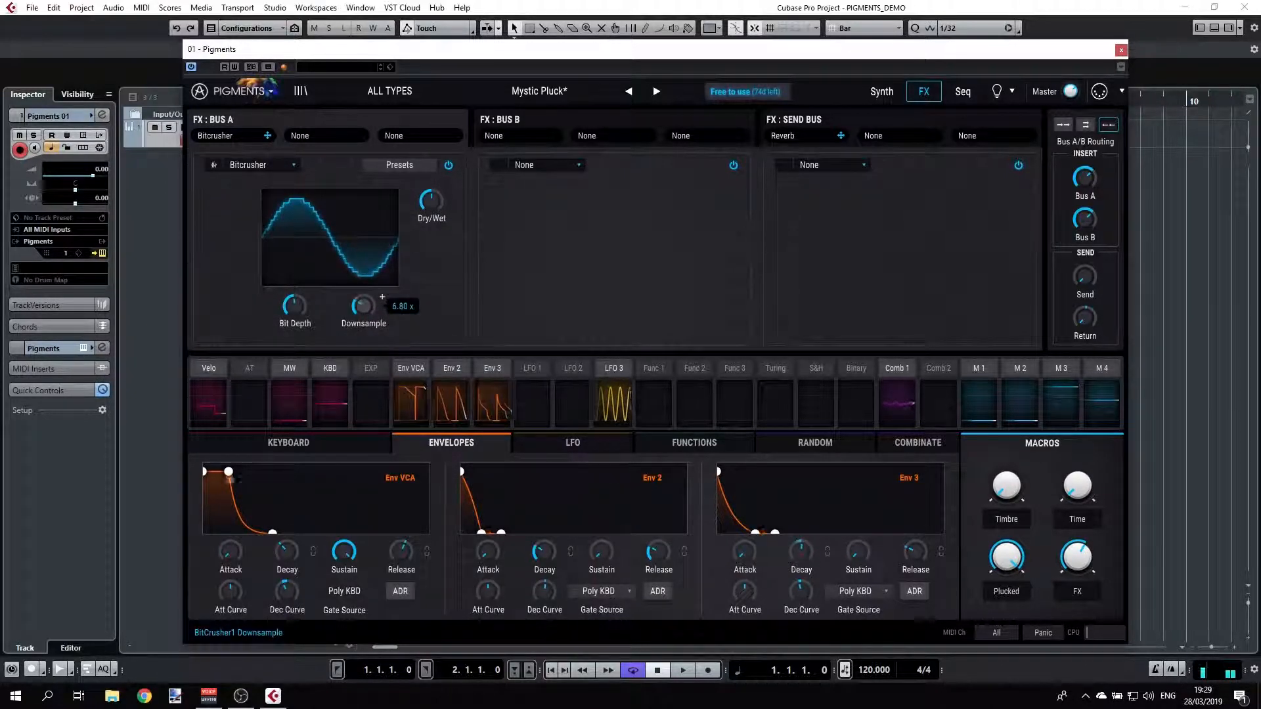
drag(294, 306, 294, 289)
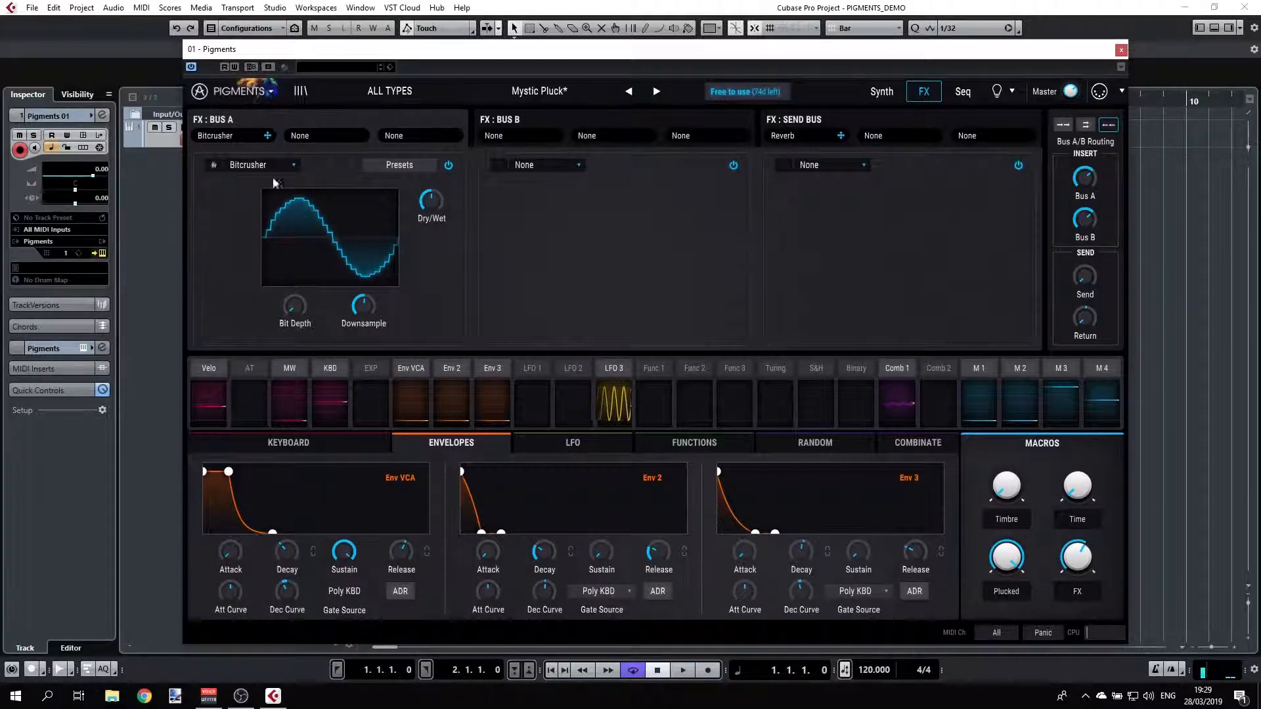
Make Bus A's first effect a Chorus and adjust its voices.
click(258, 166)
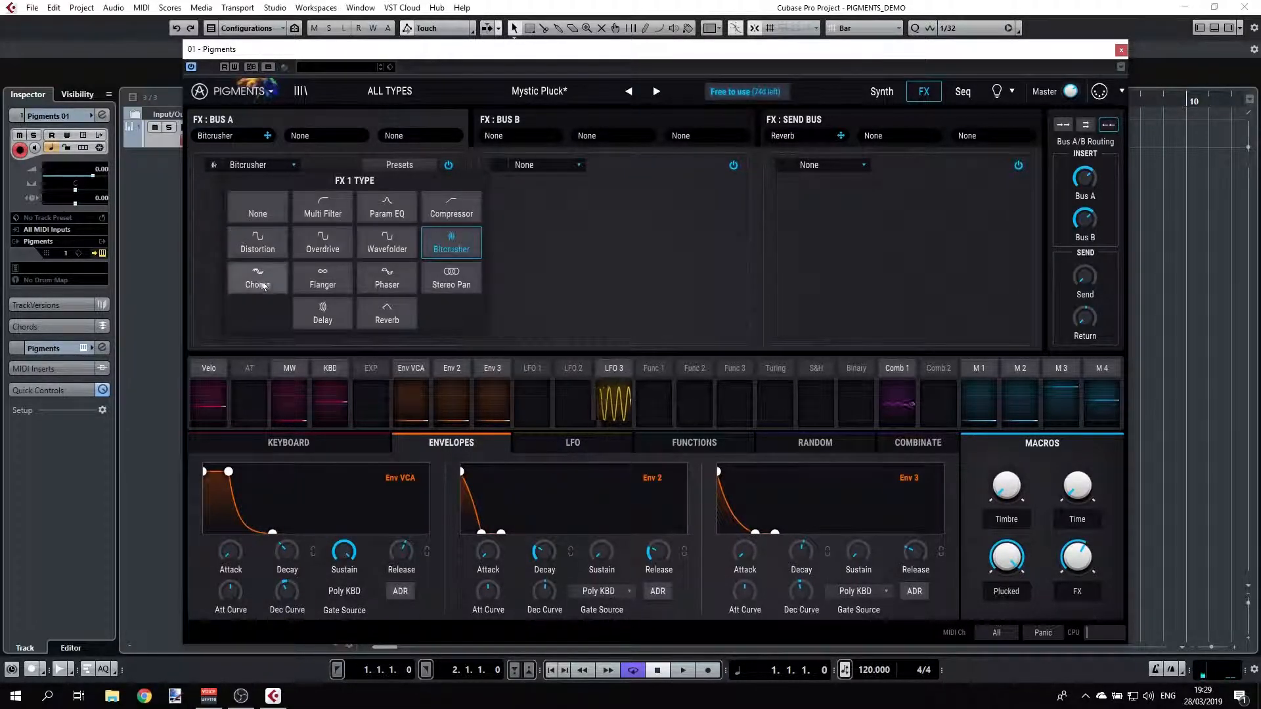
click(258, 277)
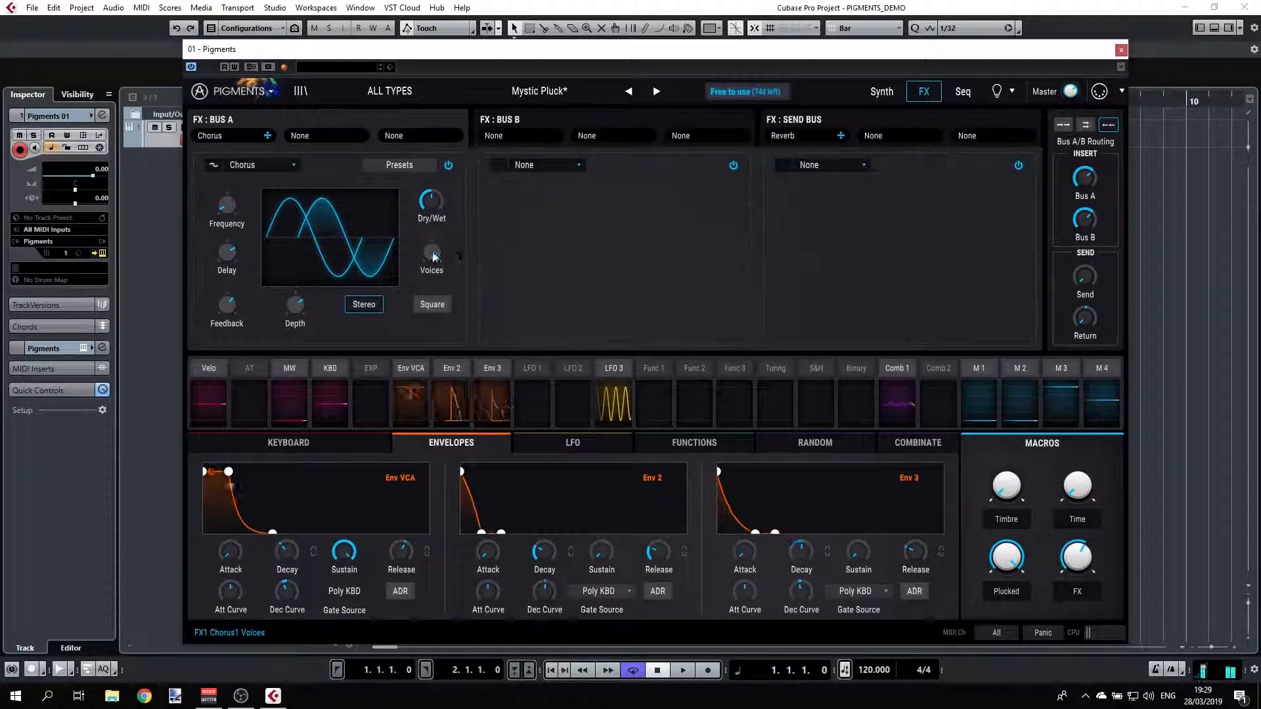
click(242, 165)
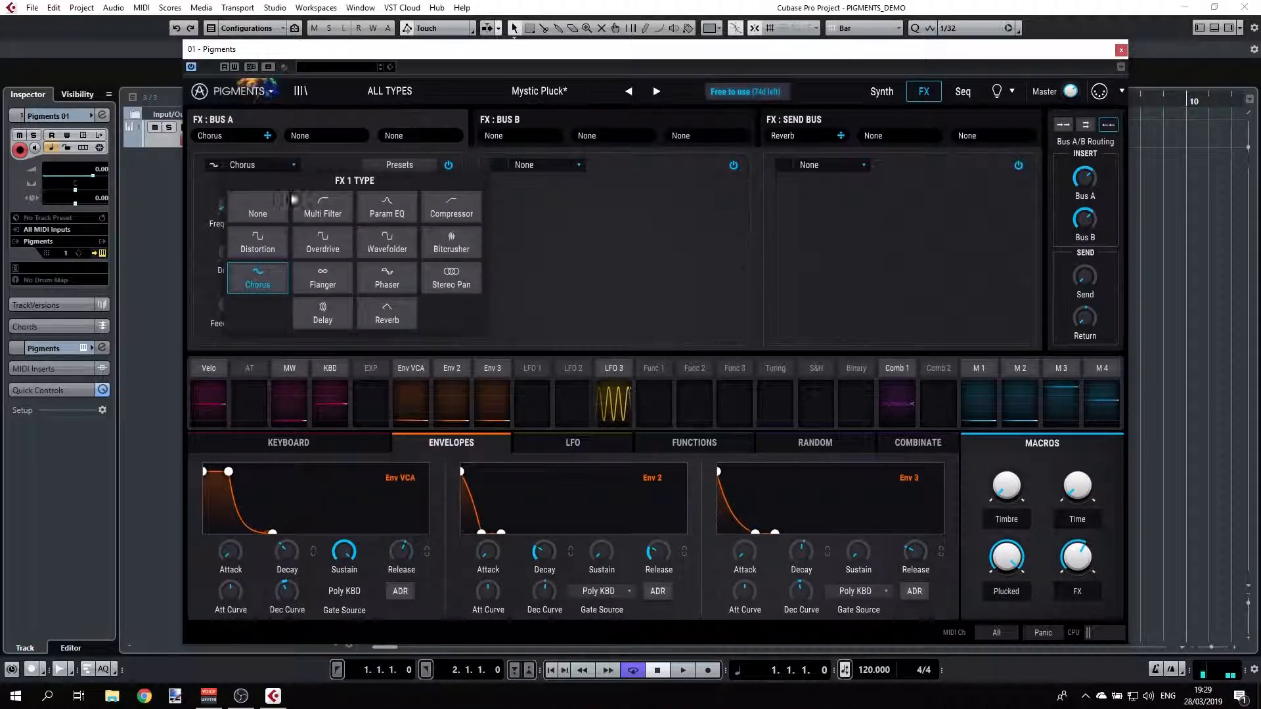
Load a Flanger into Bus A's first slot and sync its rate to the tempo.
click(321, 277)
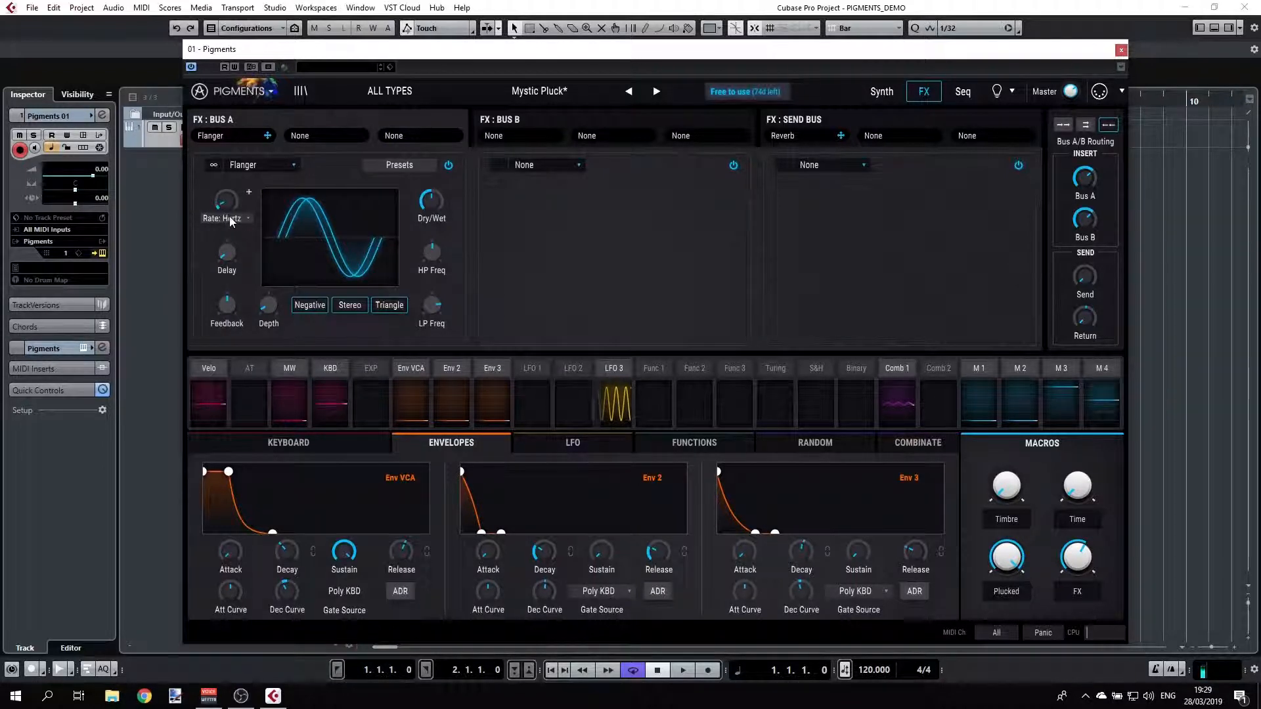
click(225, 217)
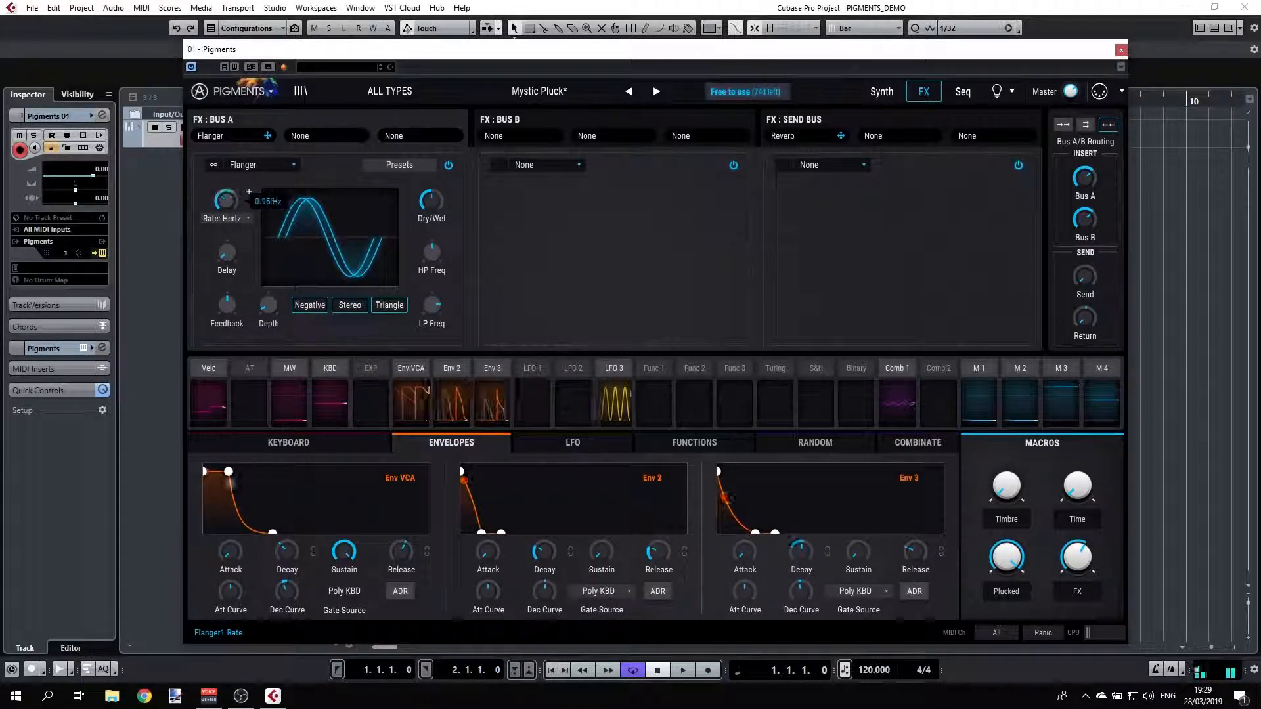
click(224, 218)
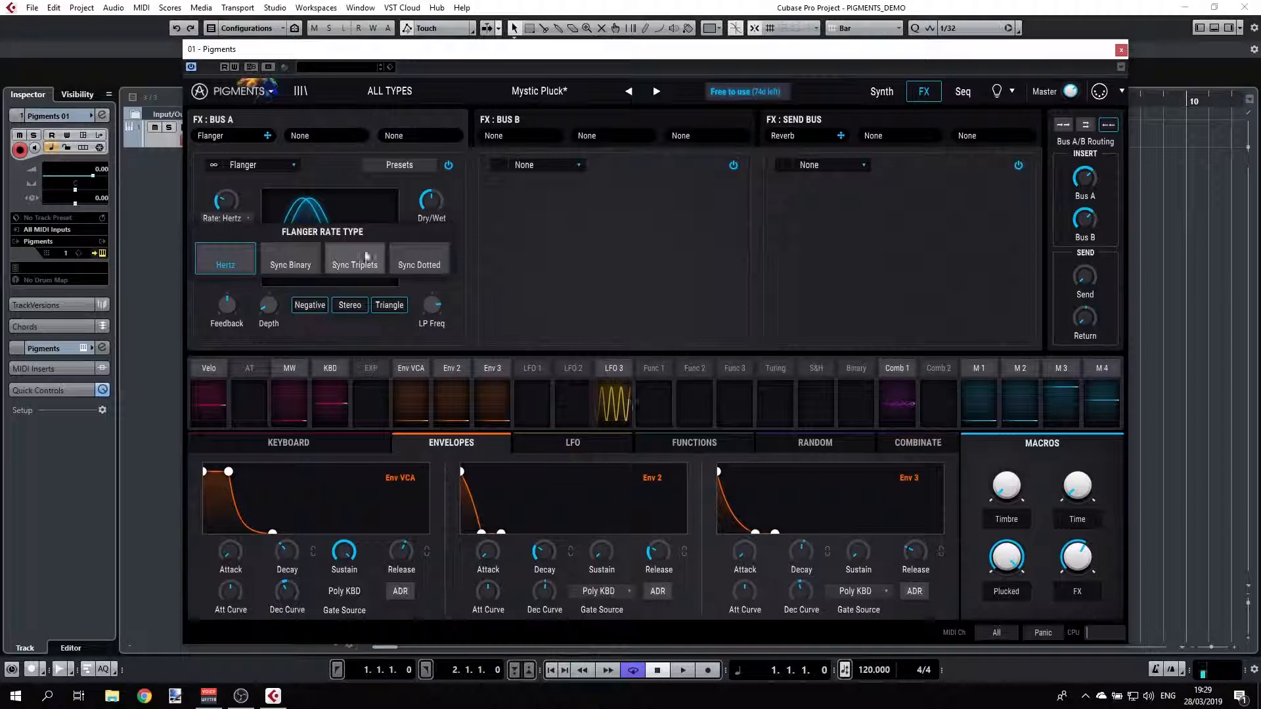
click(354, 264)
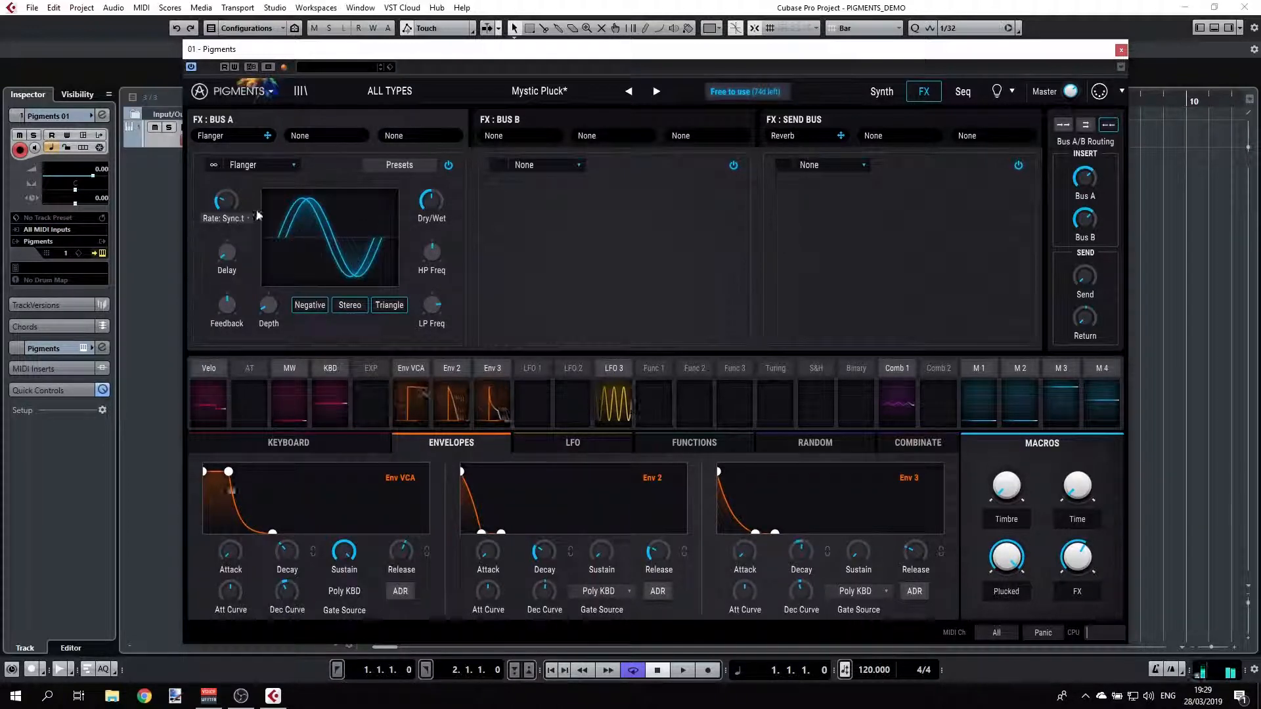
drag(225, 250, 231, 256)
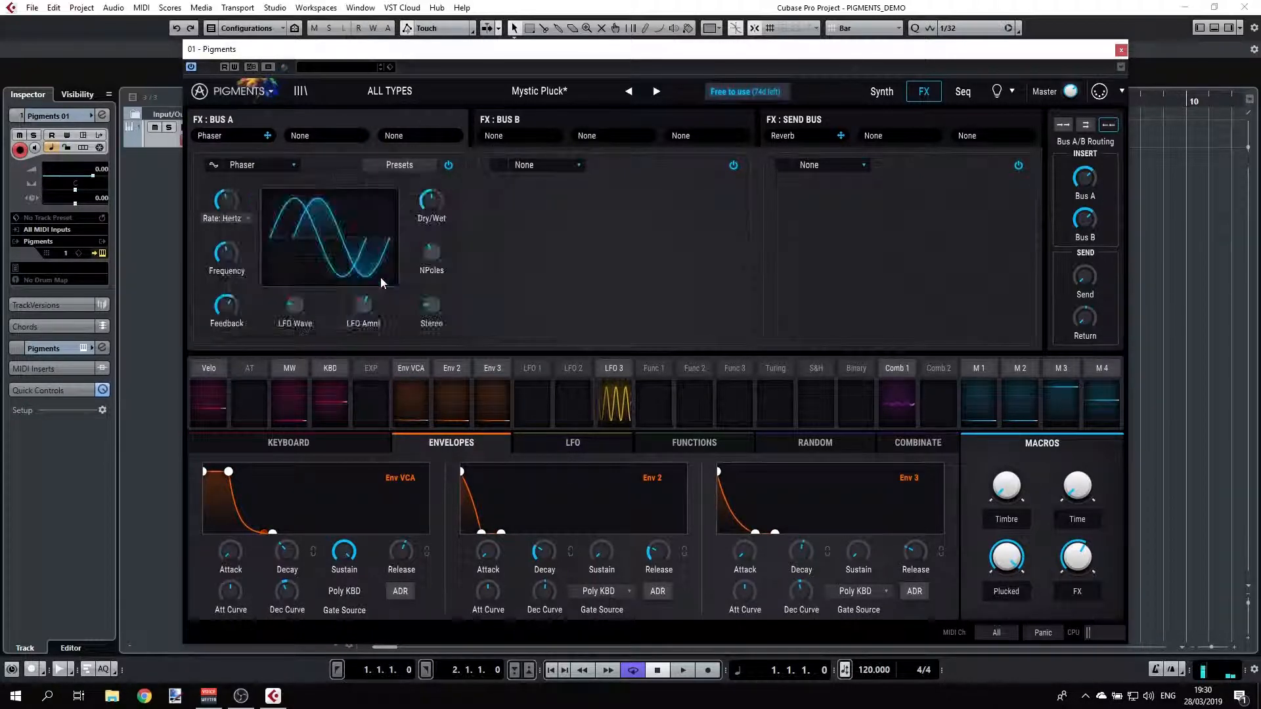
Sync the phaser rate to tempo triplets and adjust its LFO wave and amount.
click(227, 205)
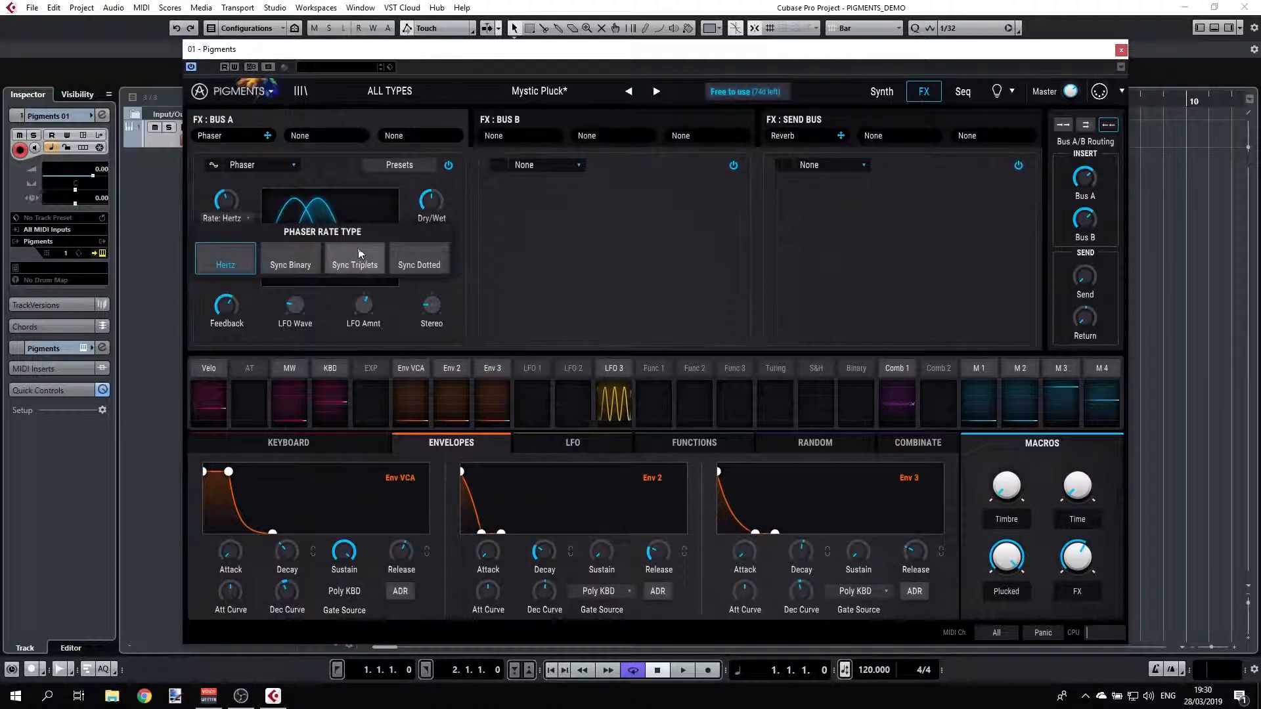
click(418, 259)
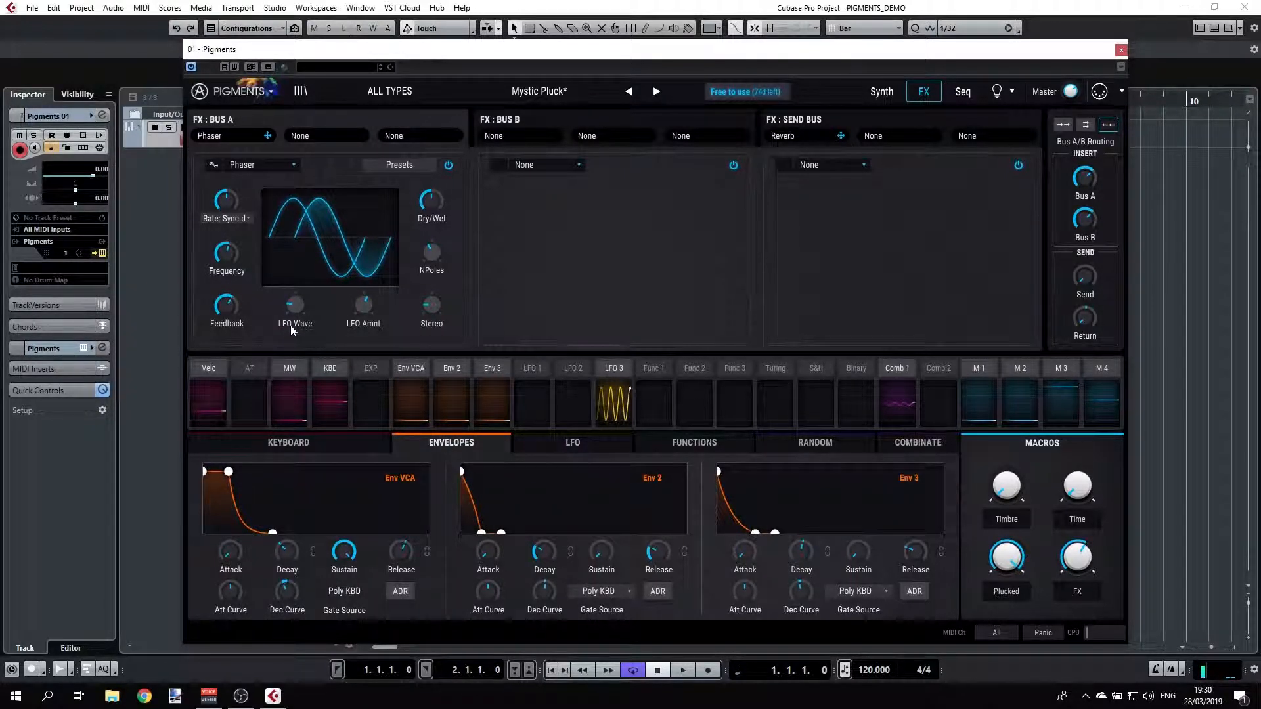
mouse_move(294, 306)
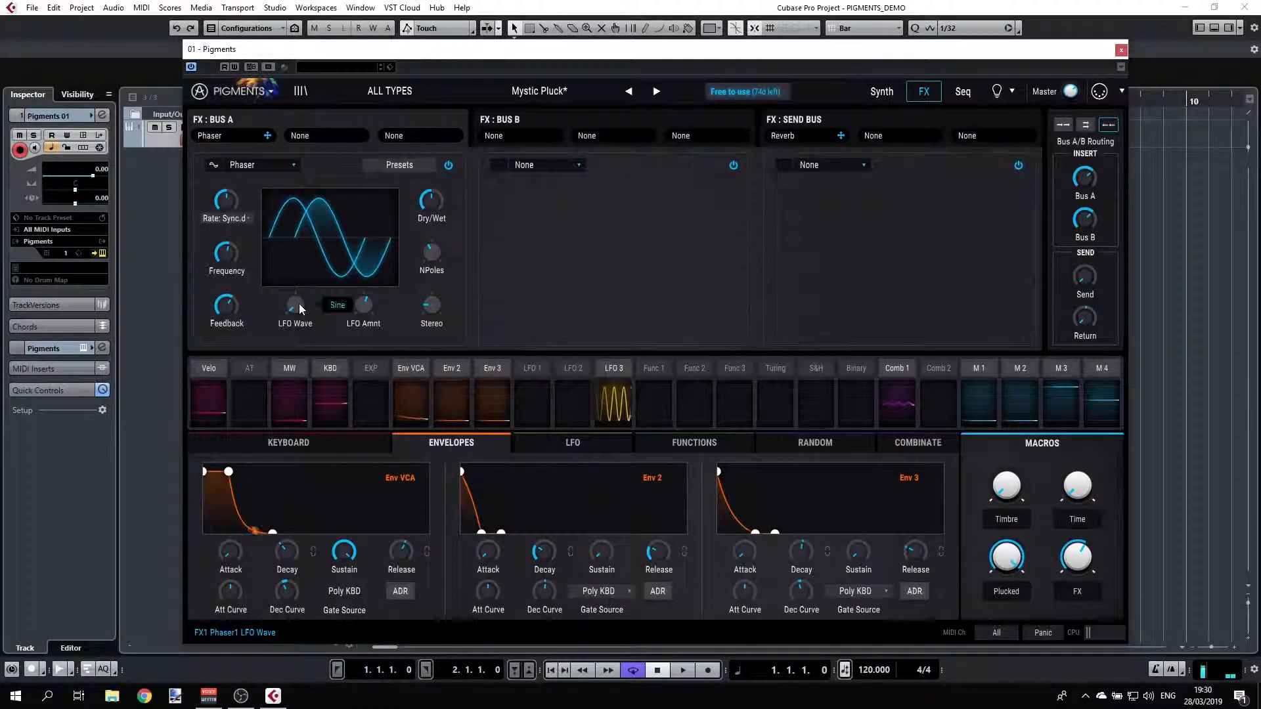
click(295, 306)
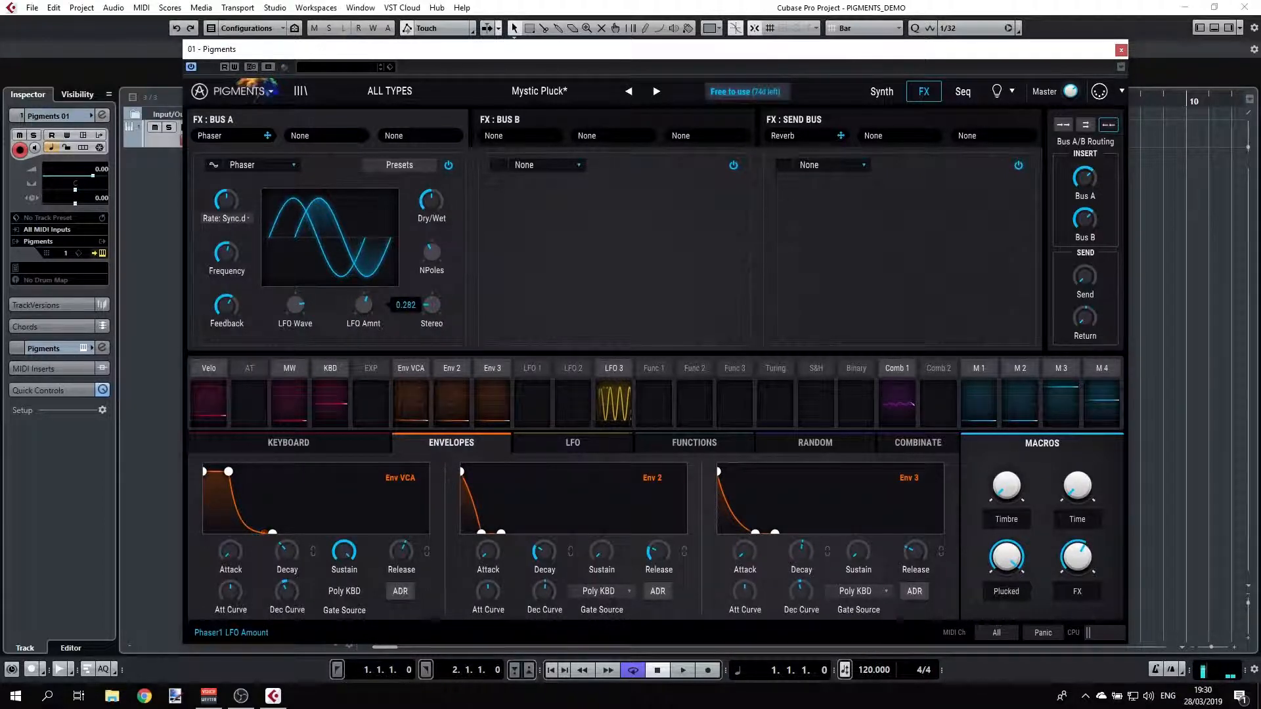
click(362, 306)
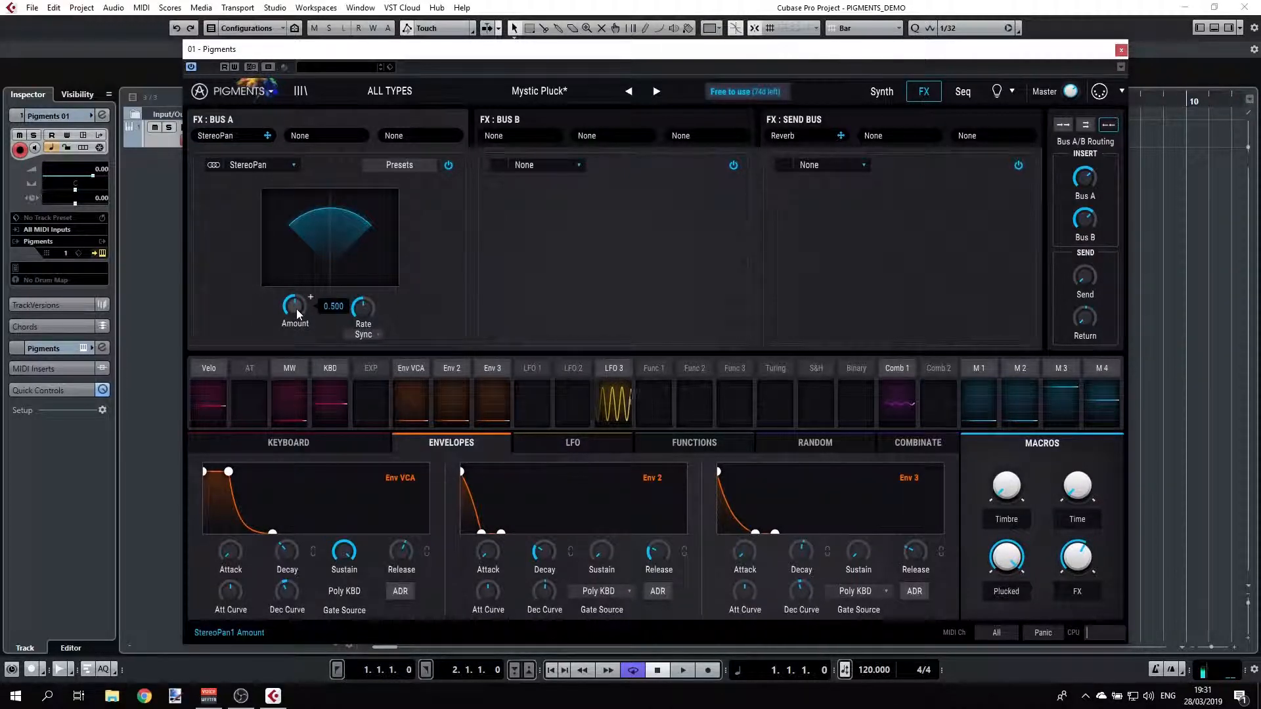
Raise the StereoPan amount to 0.840, toggle its rate sync, and bring up the FX1 type list.
drag(294, 307, 294, 273)
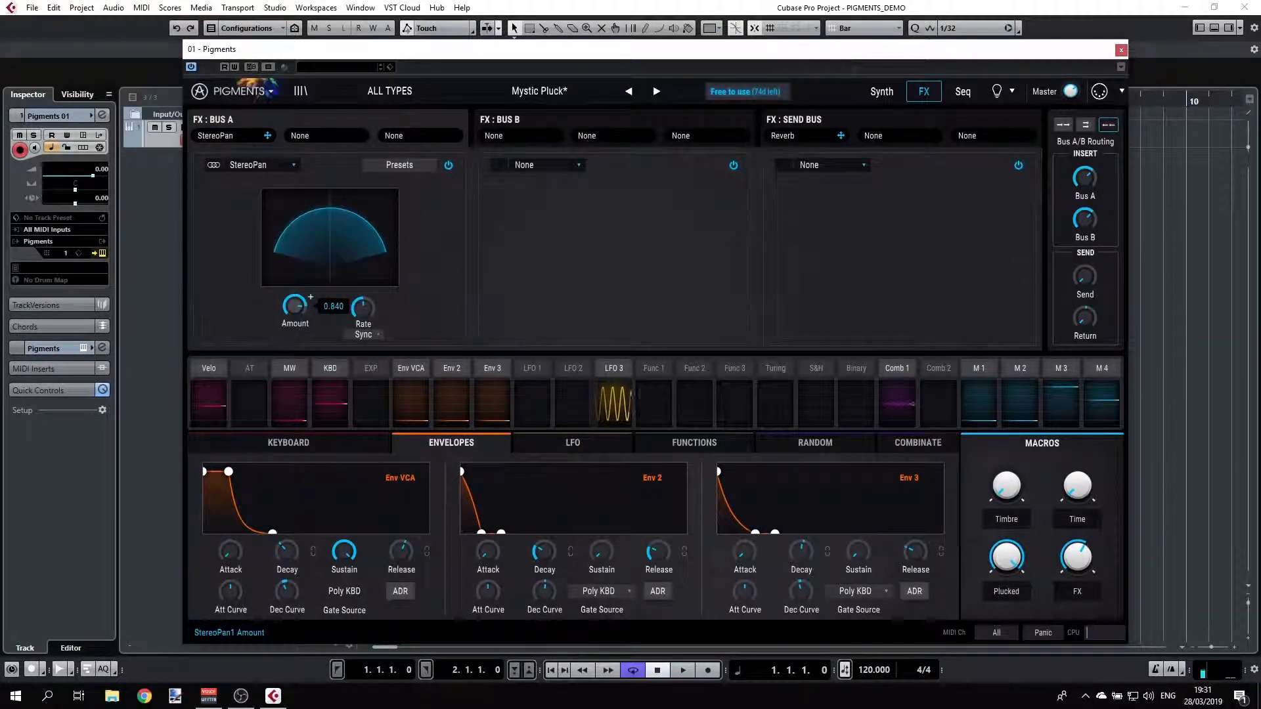
click(362, 310)
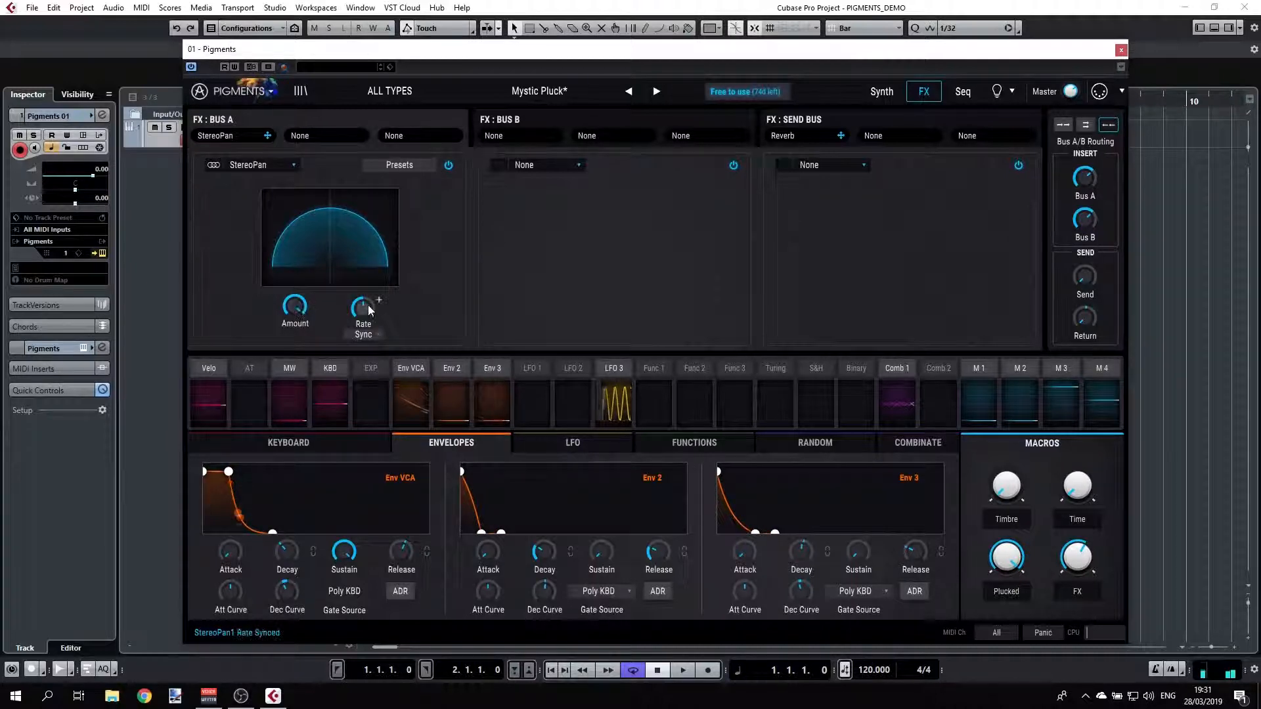
click(363, 307)
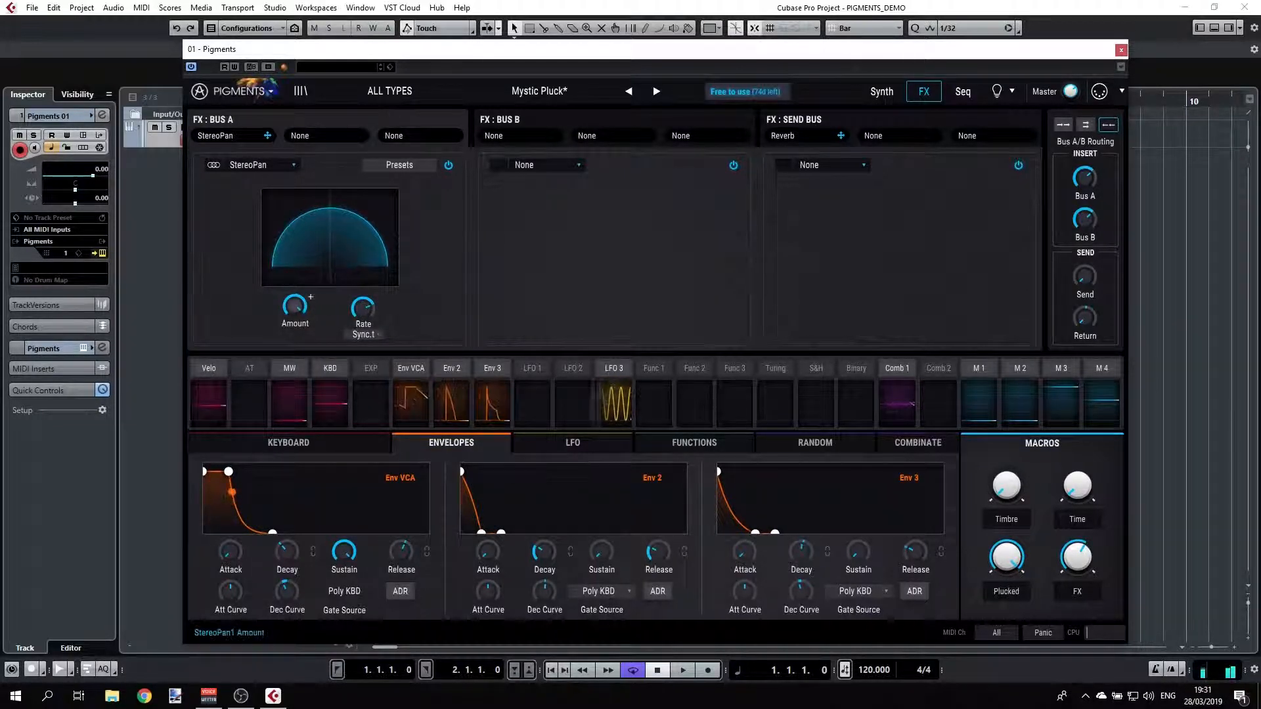
click(265, 165)
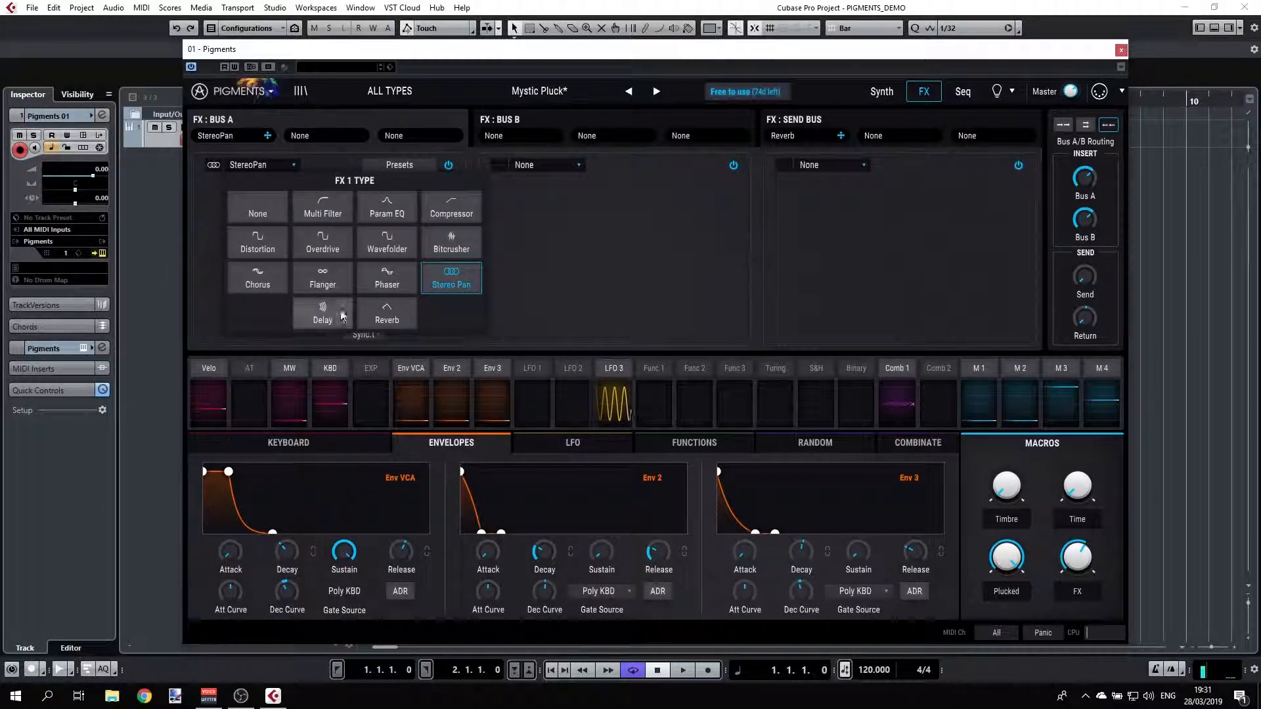
Make Bus A's first effect a Delay.
click(323, 314)
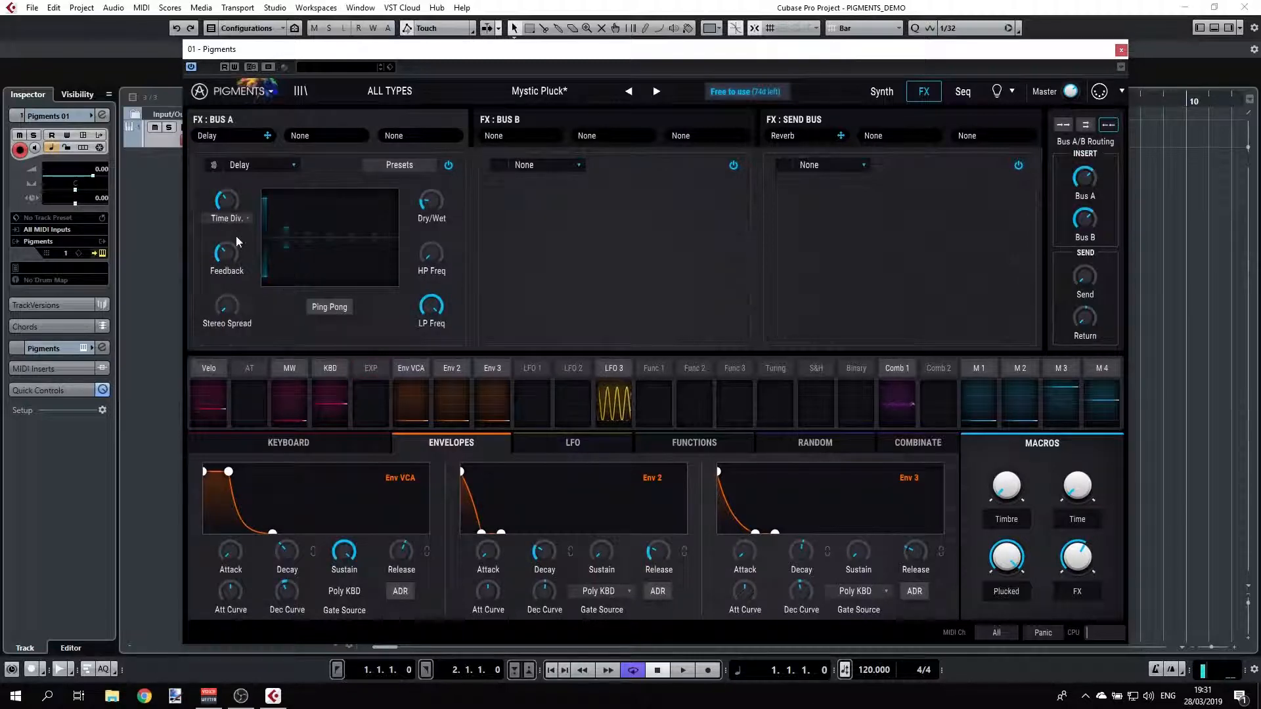
mouse_move(329, 308)
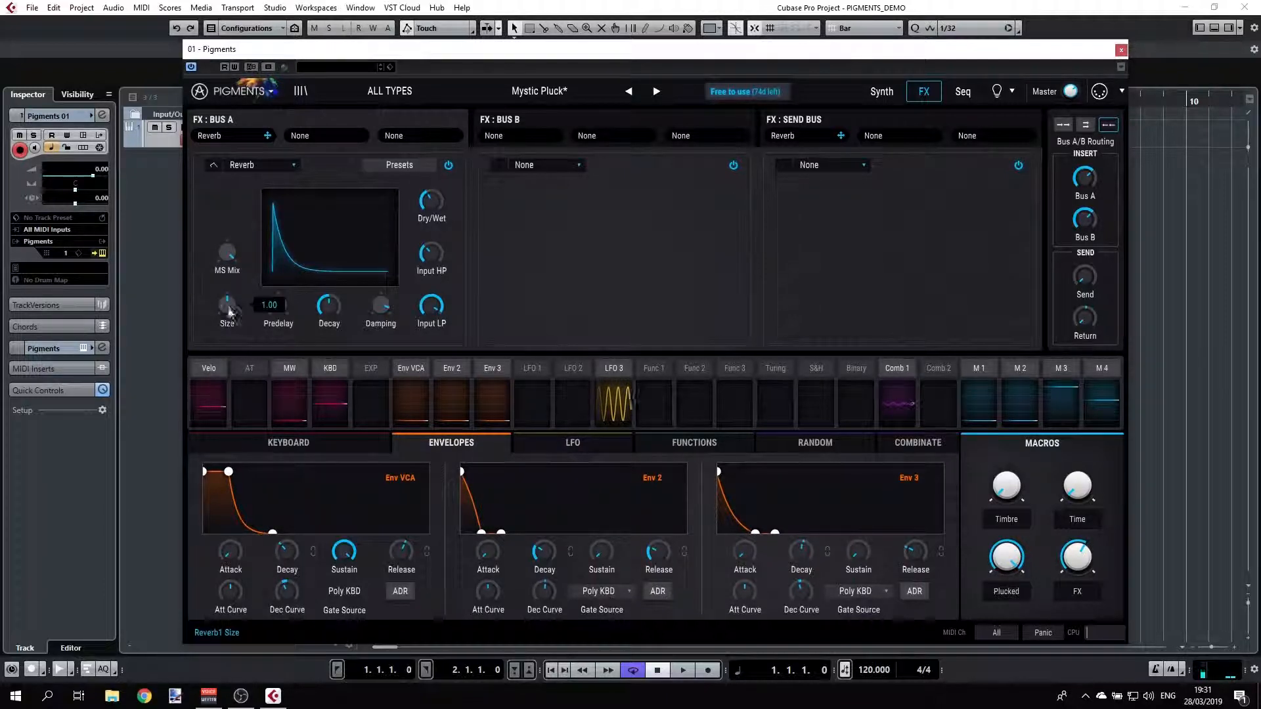
Set the reverb size, MS mix to zero and predelay, then clear the slot to None.
drag(227, 250, 228, 257)
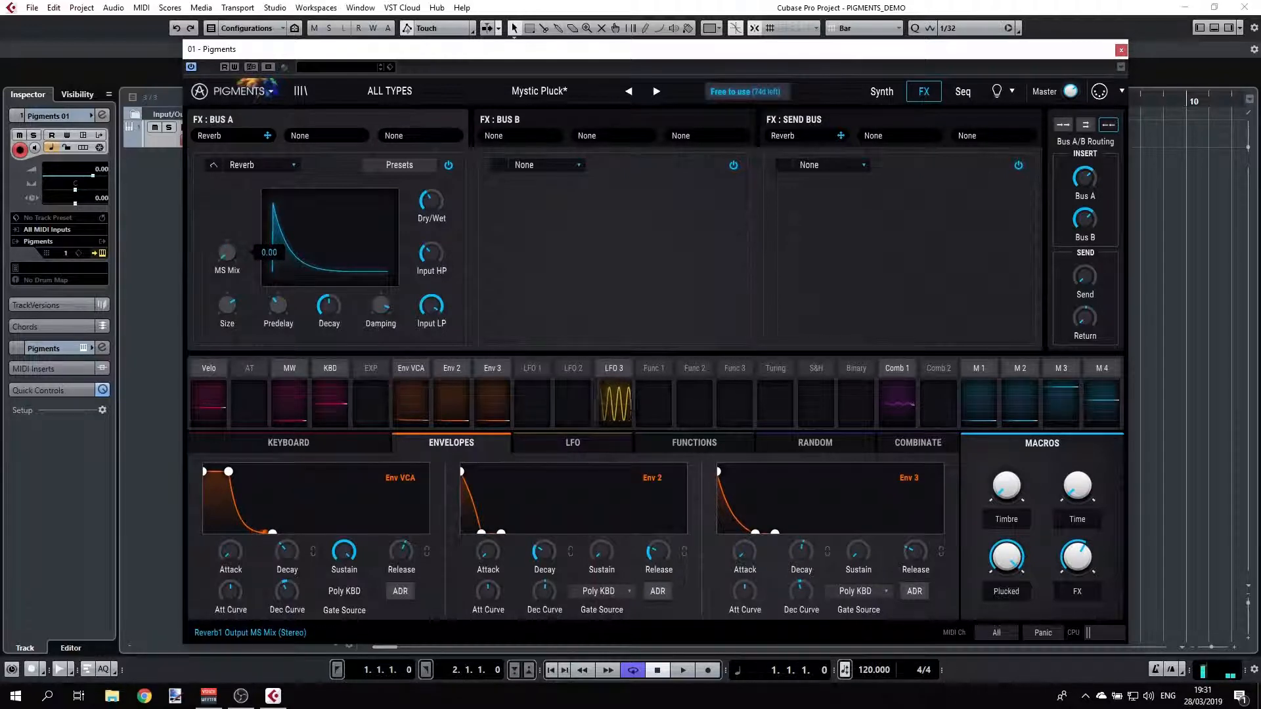
drag(226, 252, 226, 233)
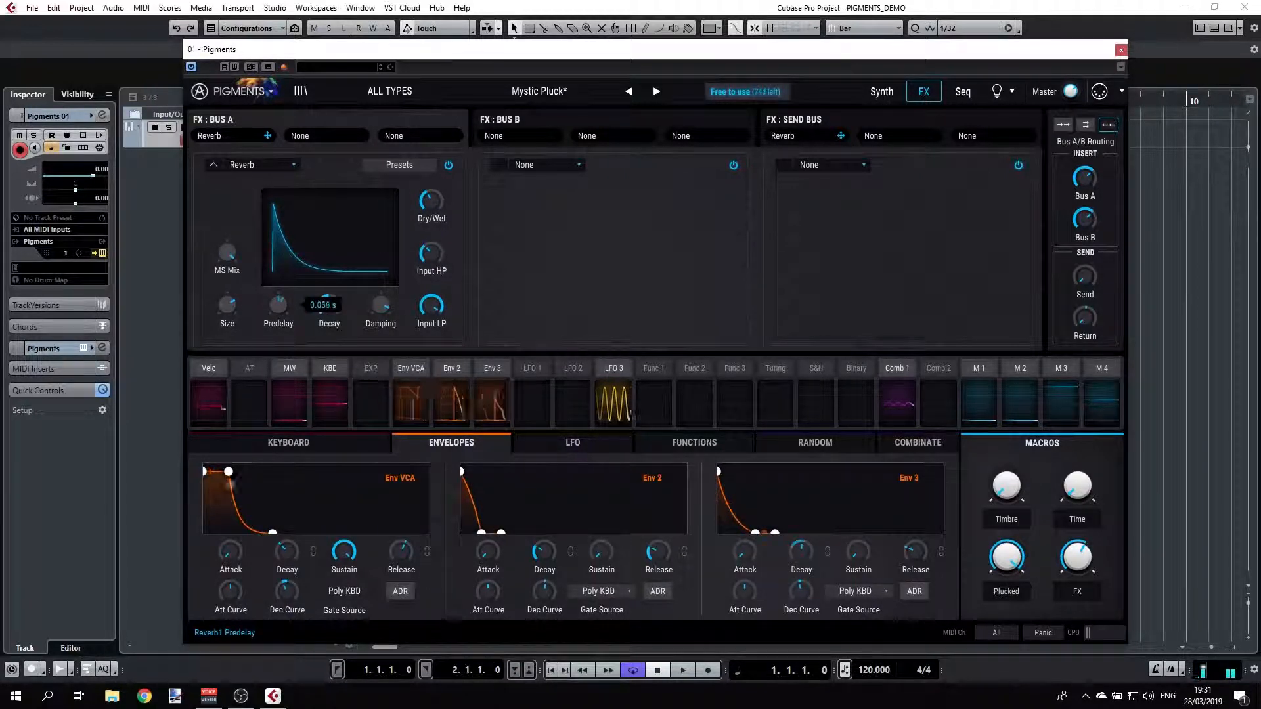
drag(328, 306, 328, 298)
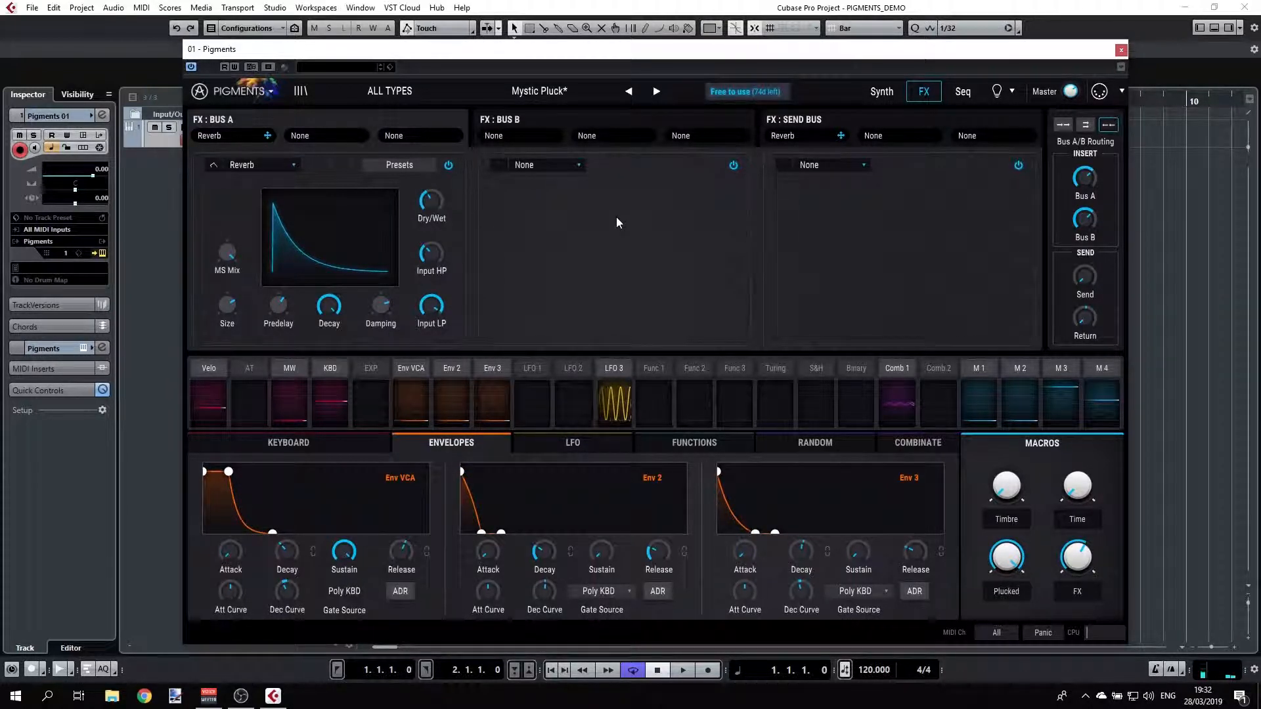
click(253, 165)
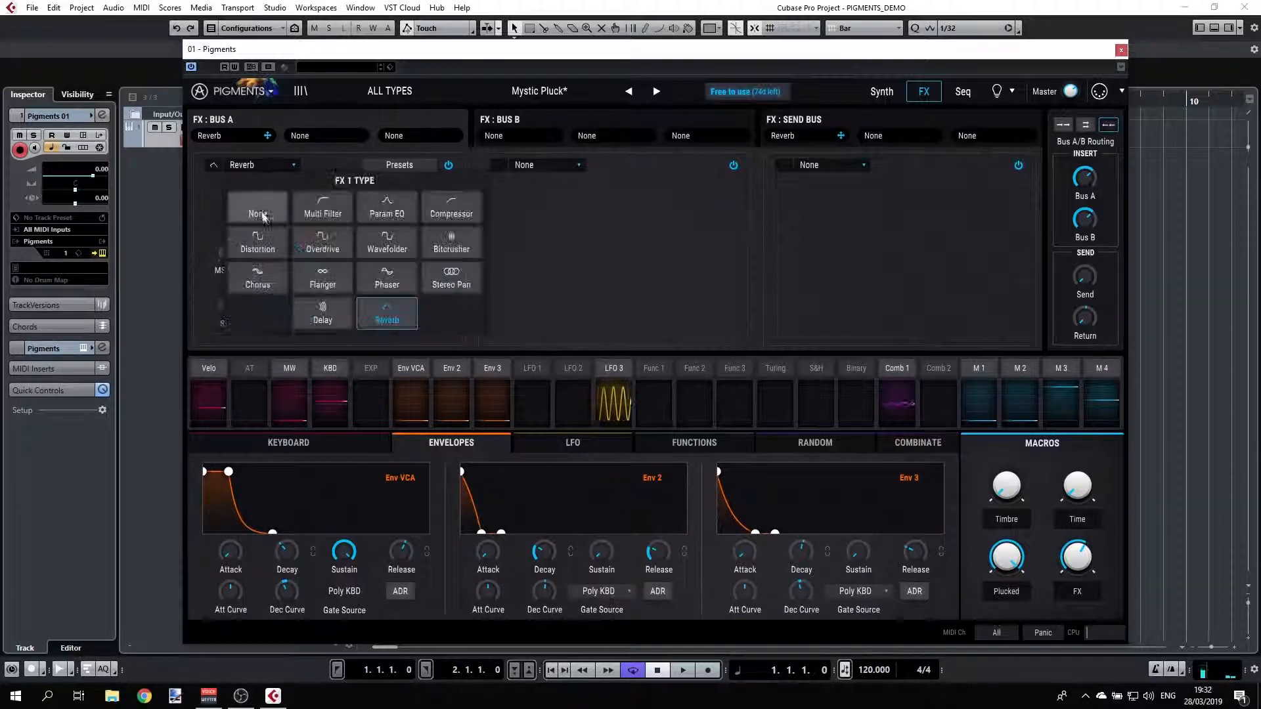
click(256, 208)
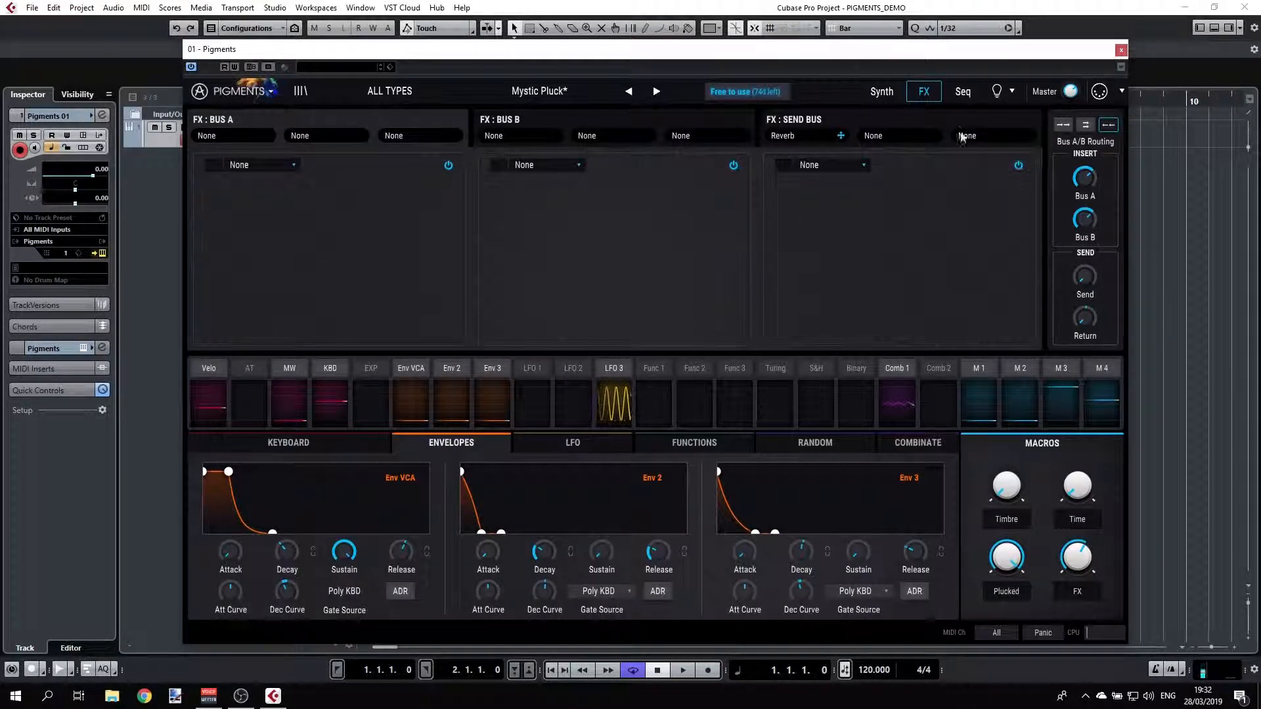
Switch to the Synth page and set the voice send level to about -37 dB.
click(882, 90)
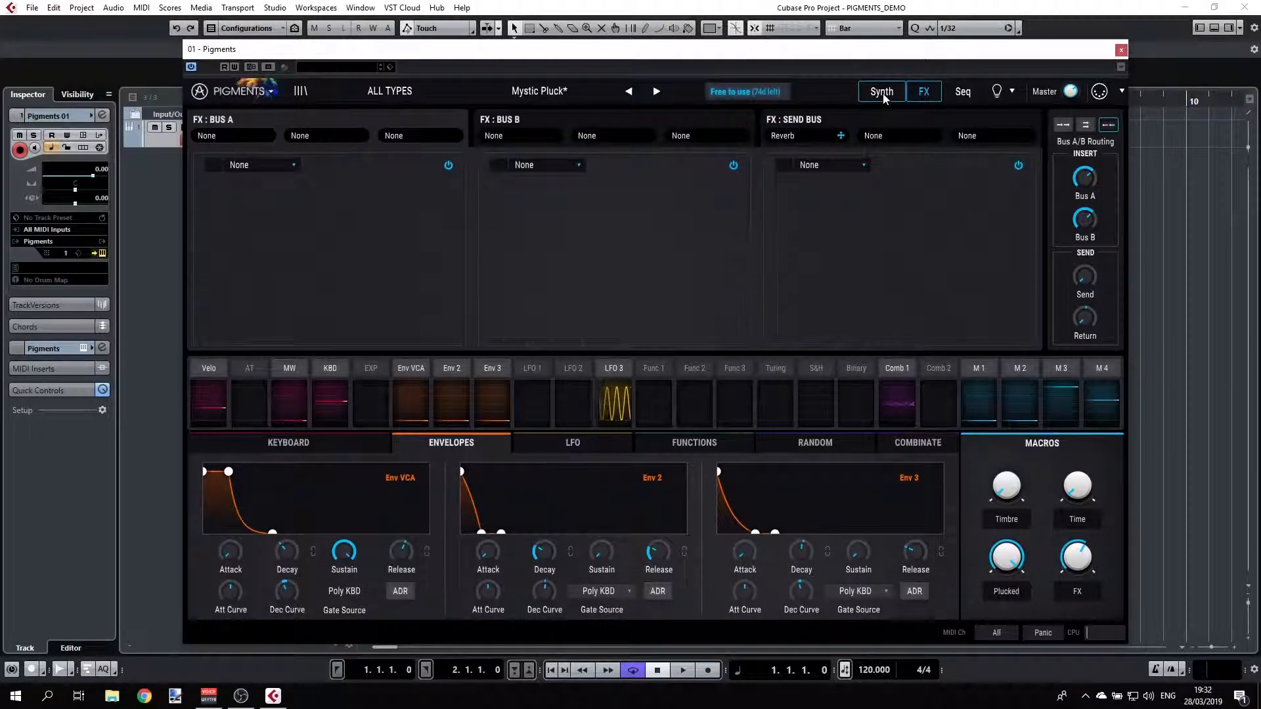
click(880, 90)
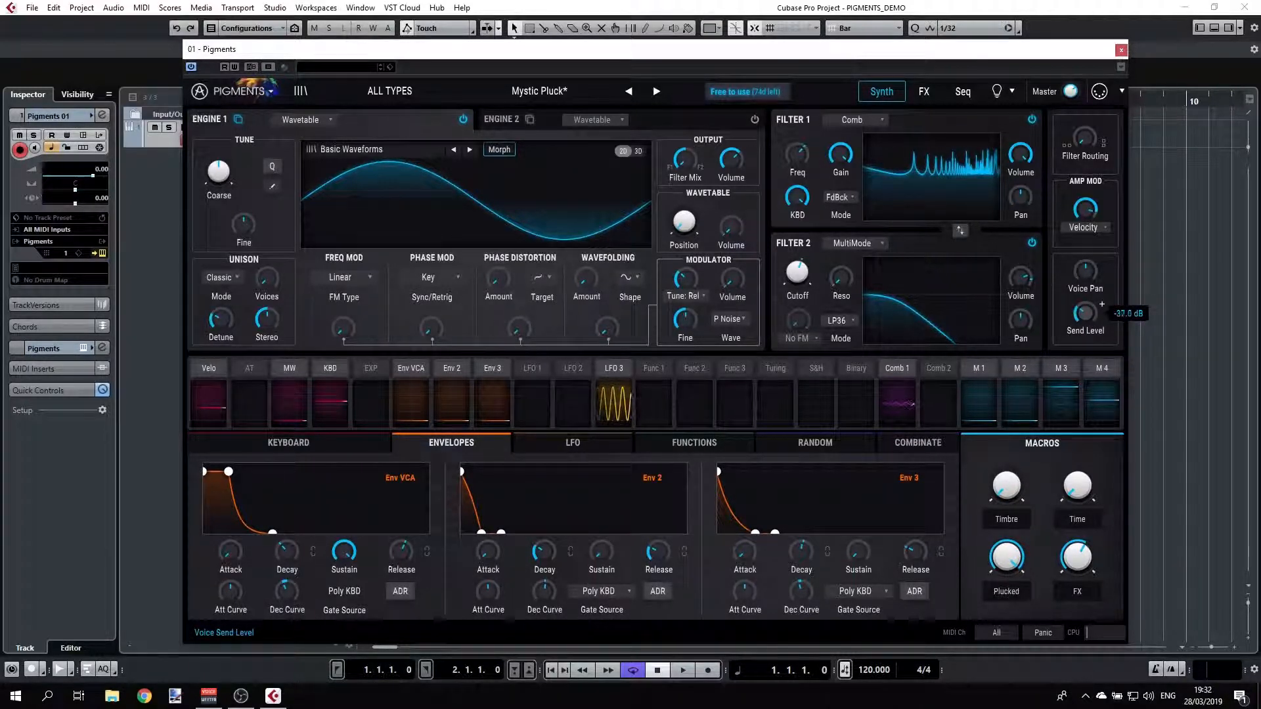
drag(1085, 313, 1085, 337)
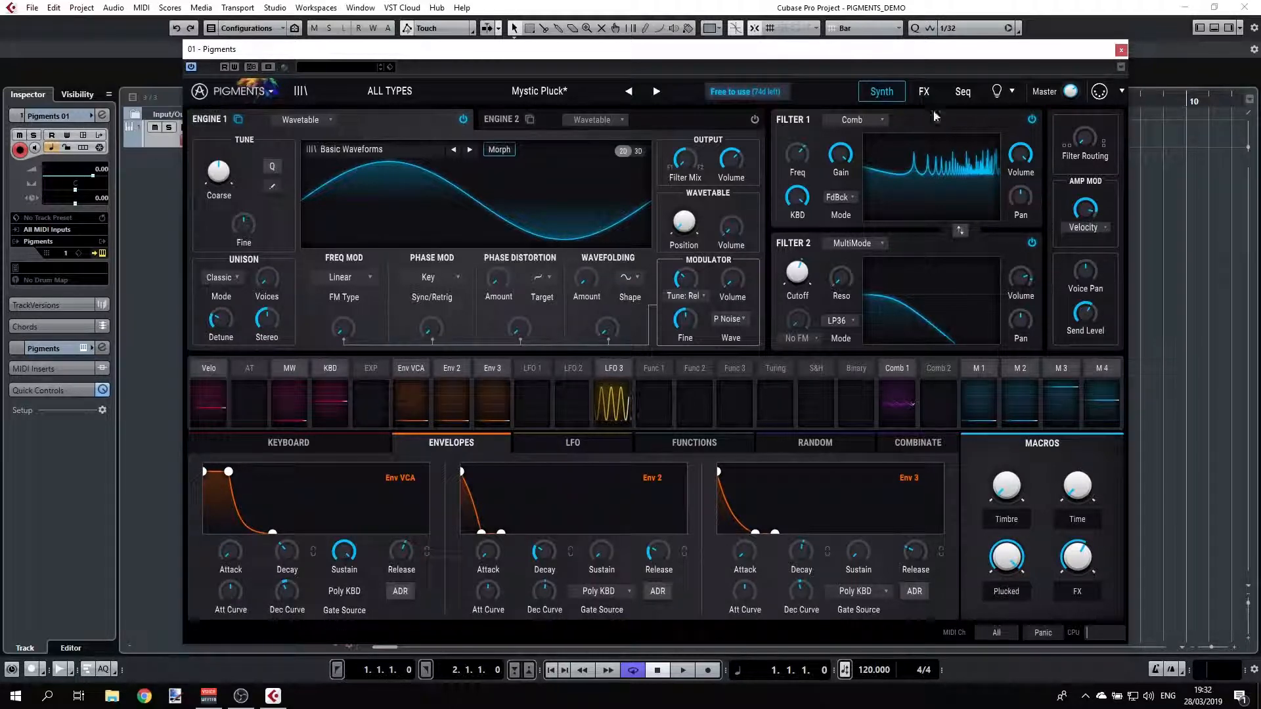
Back on the FX page, set the send bus send to -15 dB and return to 0 dB.
click(923, 91)
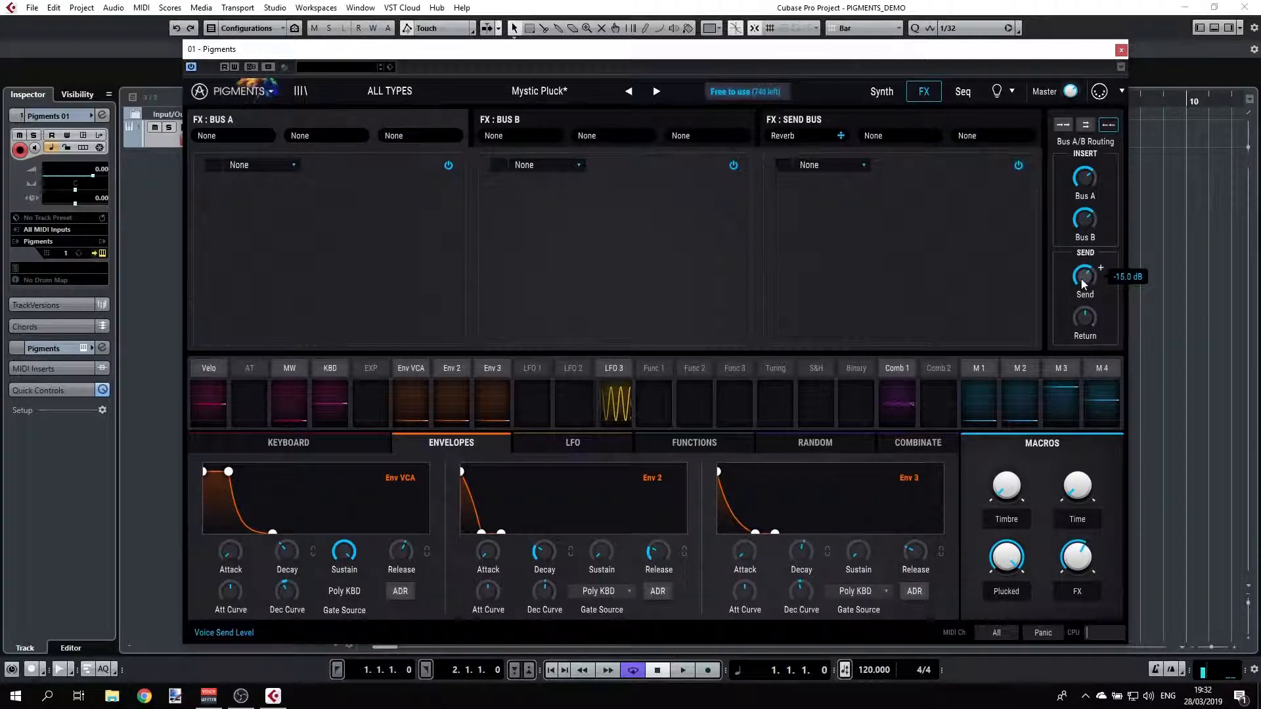
drag(1084, 285, 1090, 318)
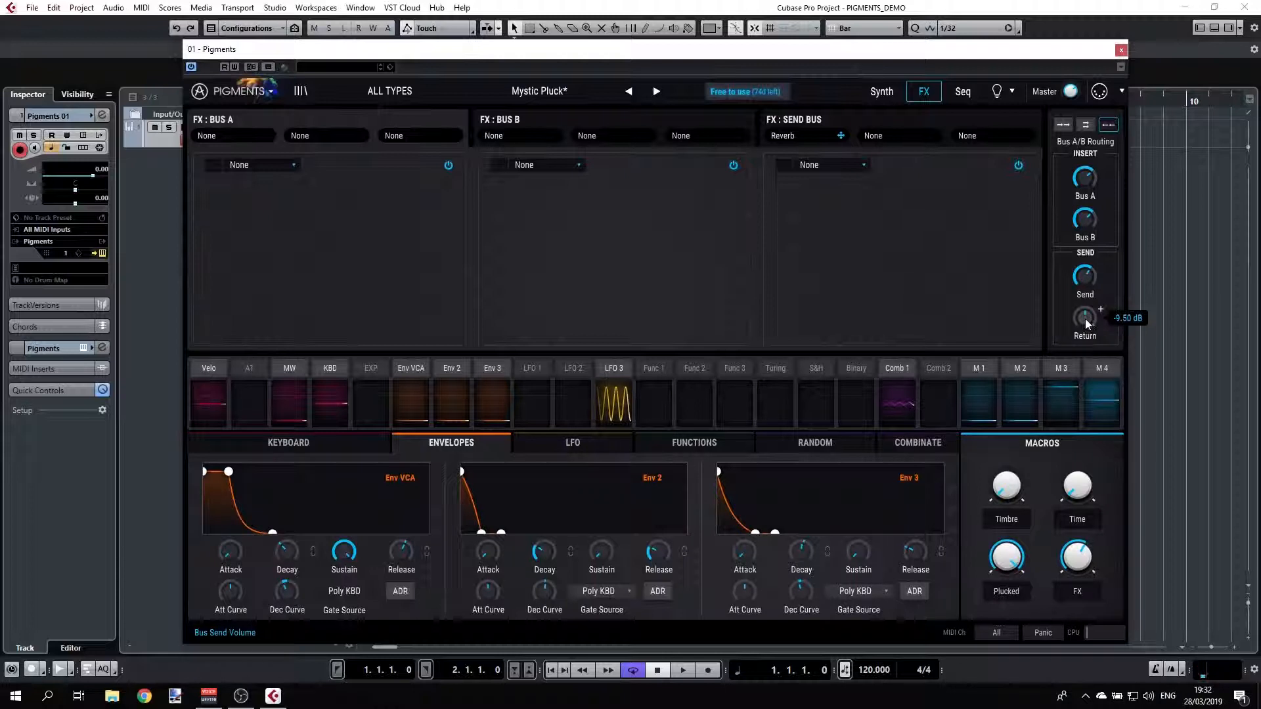
drag(1085, 317, 1085, 306)
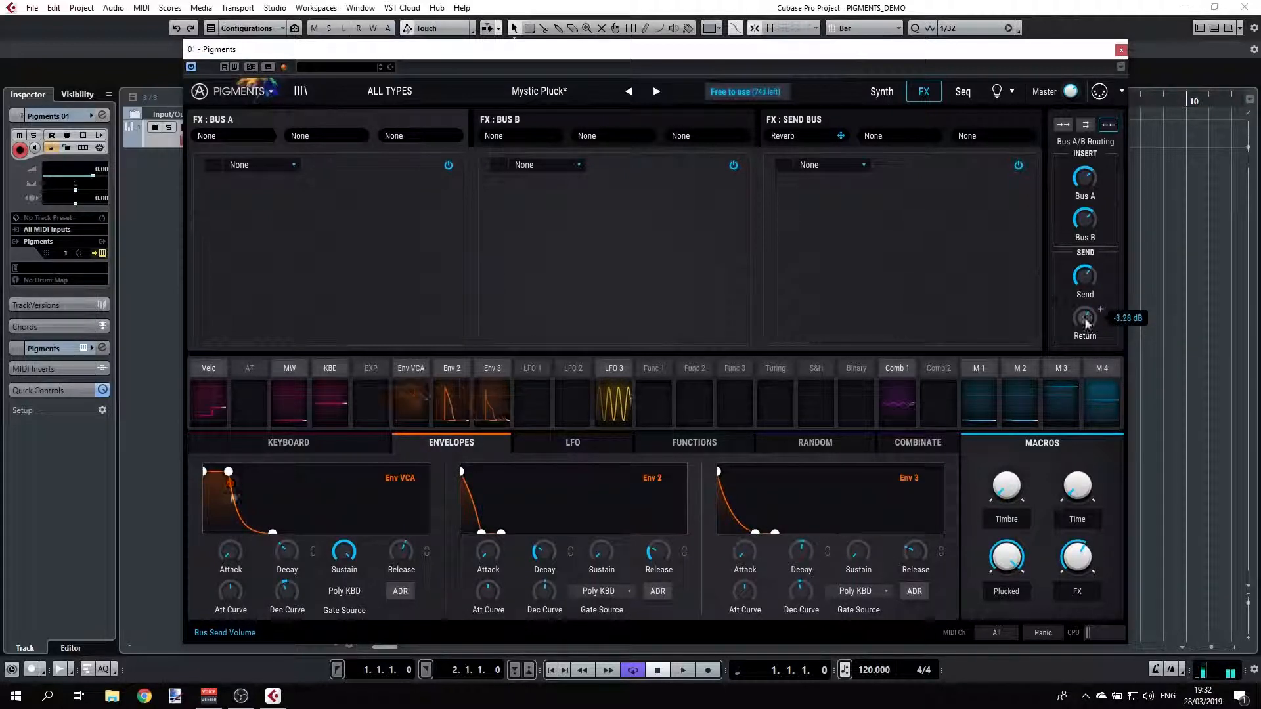
drag(1085, 318, 1085, 306)
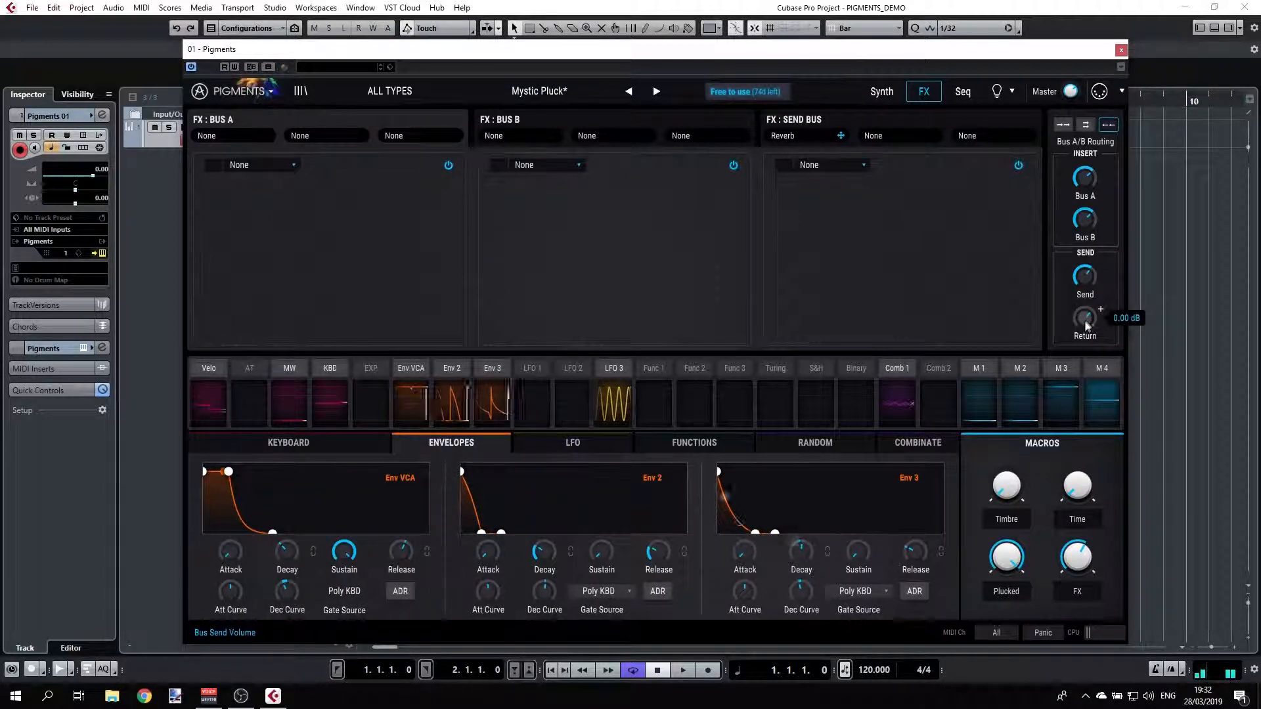